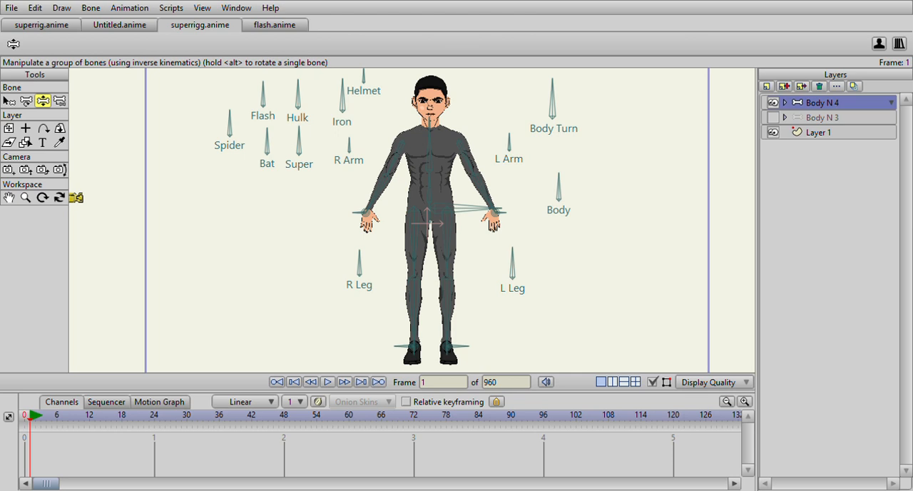
mouse_move(378, 323)
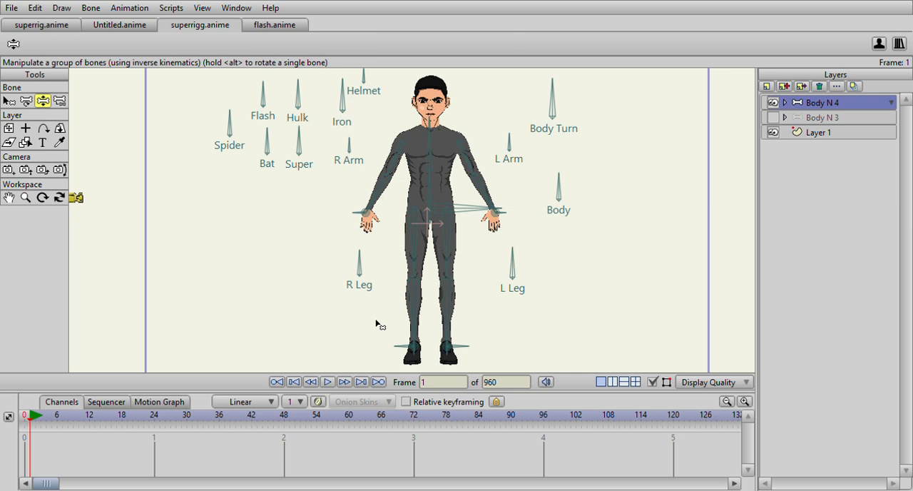
mouse_move(555, 126)
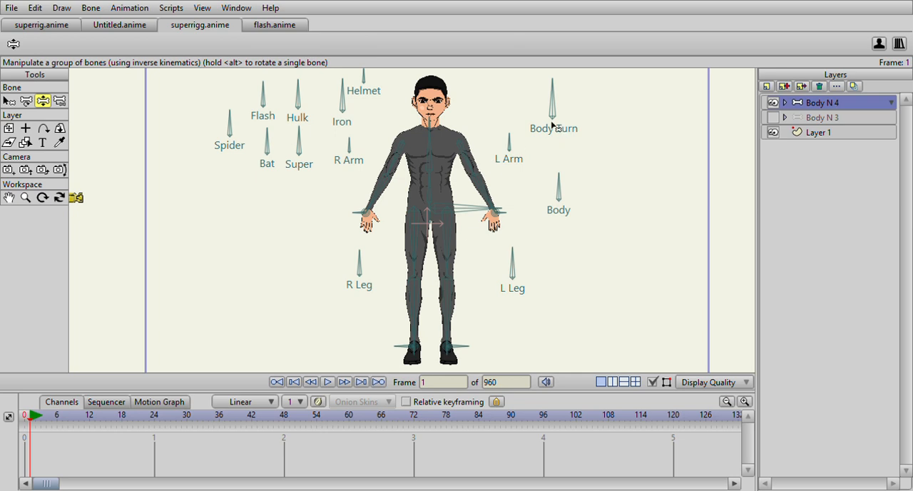
mouse_move(415, 154)
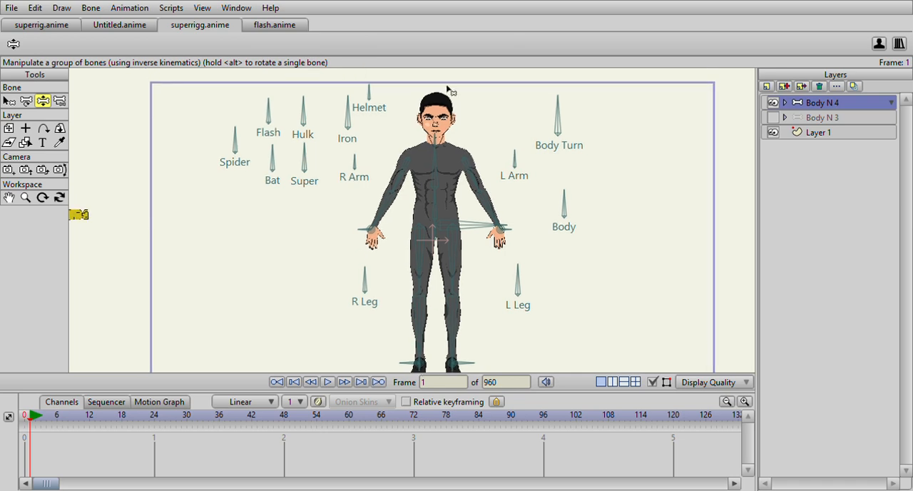
mouse_move(482, 261)
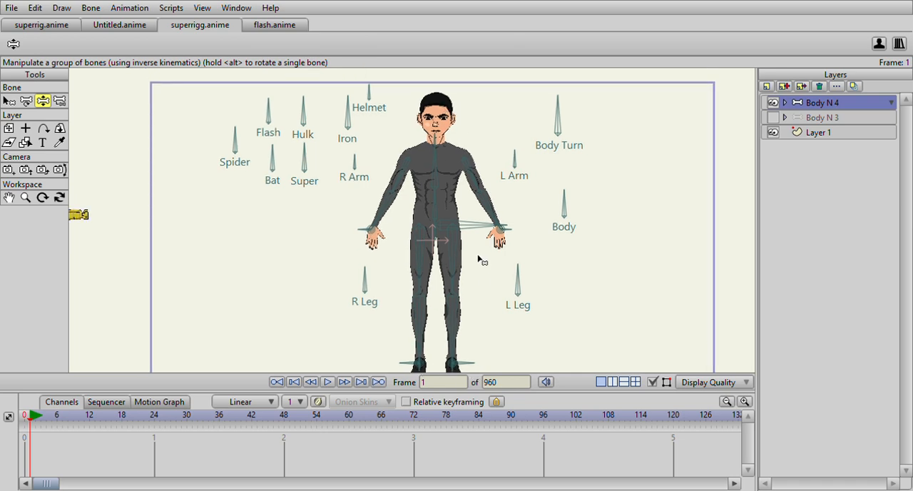
mouse_move(491, 328)
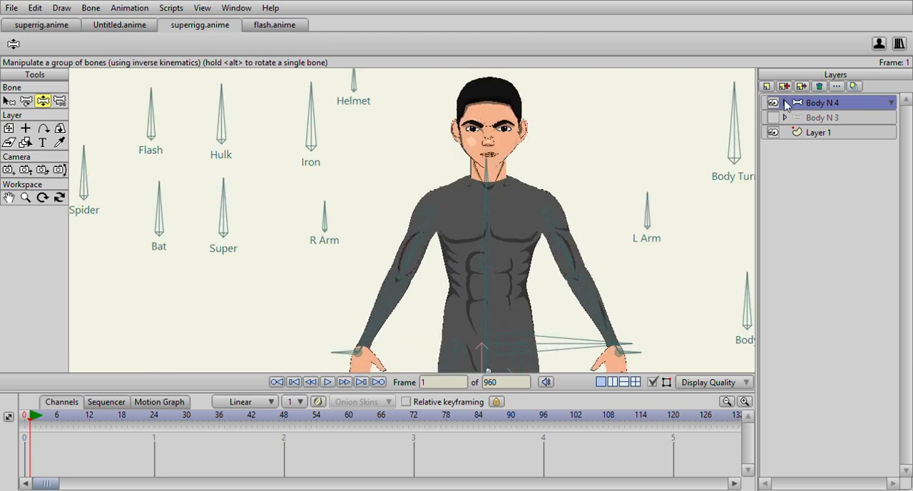
Expand the Body N 4 group and select the Head layer to show its face control bones.
left_click(783, 103)
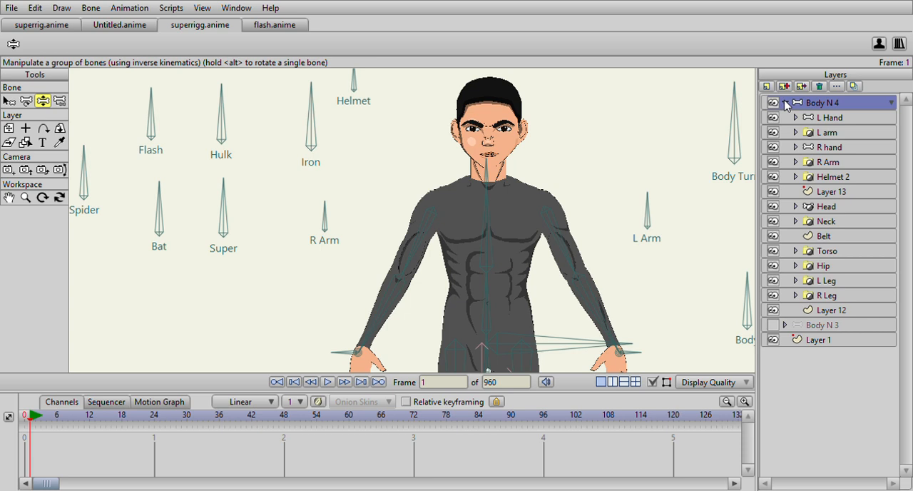
left_click(827, 206)
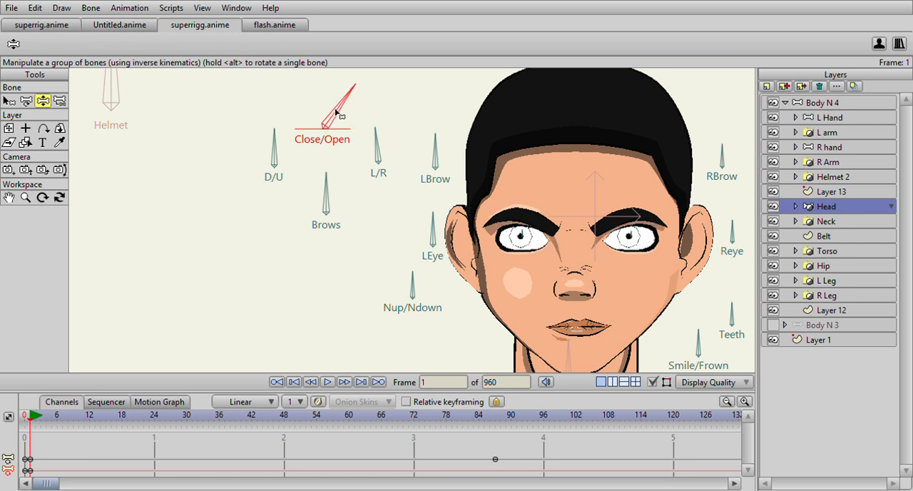
Close and reopen the eyelids, then raise, furrow and raise the brows with the Brows bone.
left_click_drag(339, 111, 325, 97)
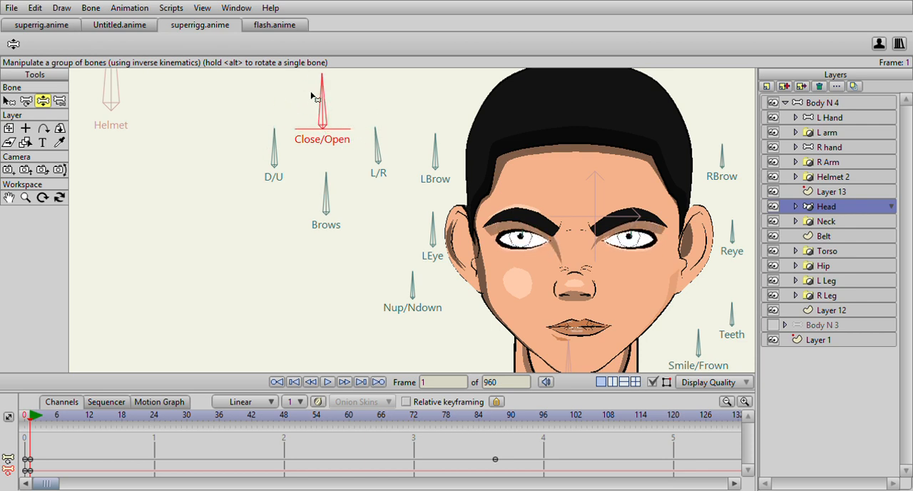
left_click(274, 149)
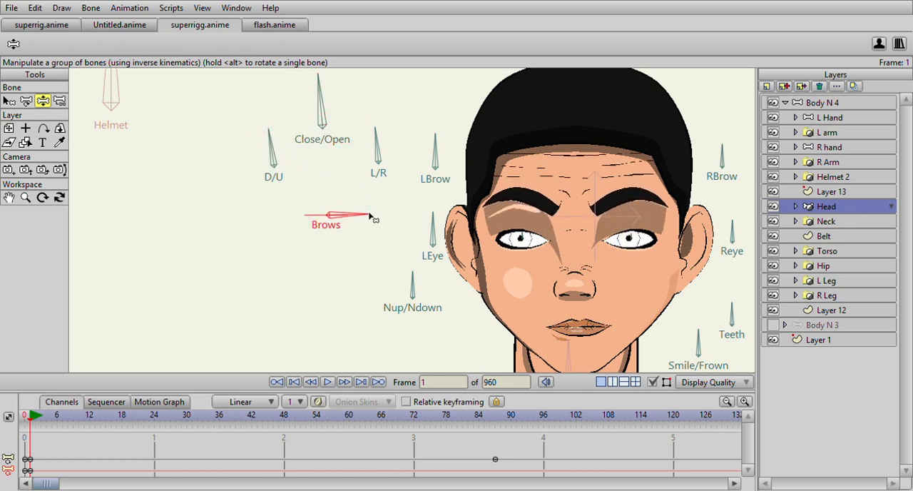
left_click_drag(371, 216, 288, 217)
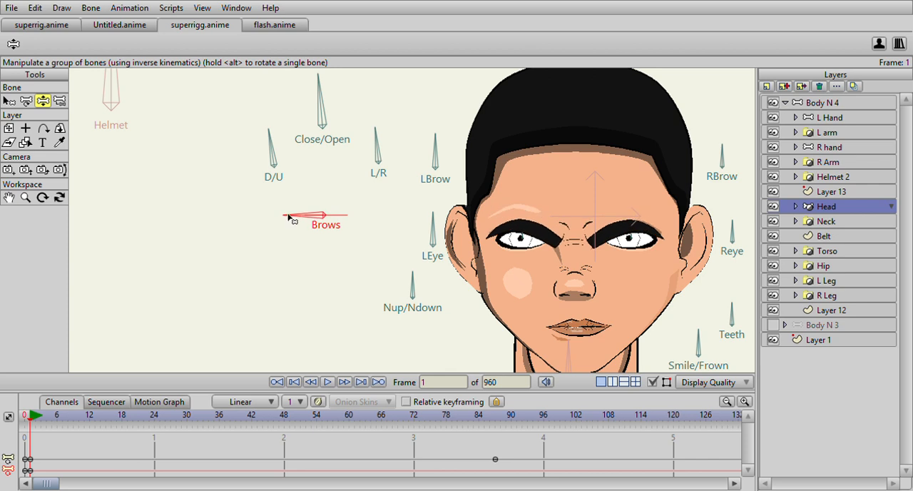
left_click_drag(290, 217, 368, 207)
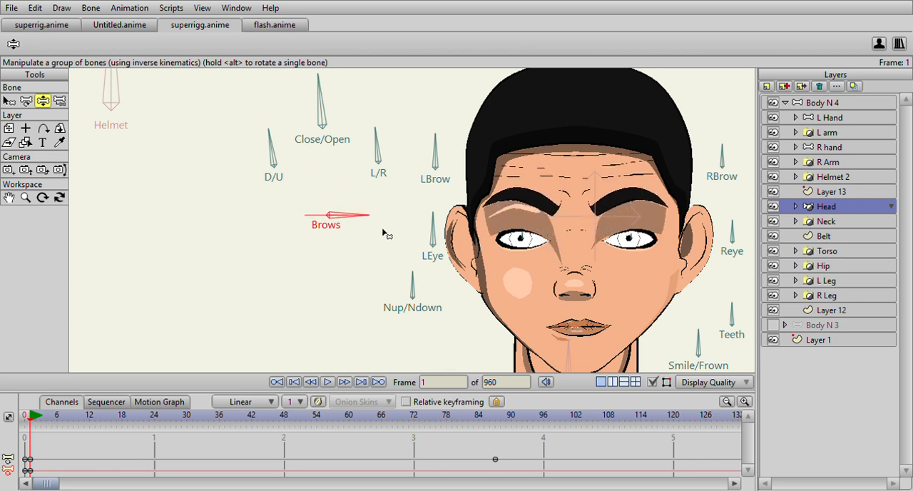
left_click_drag(357, 217, 307, 214)
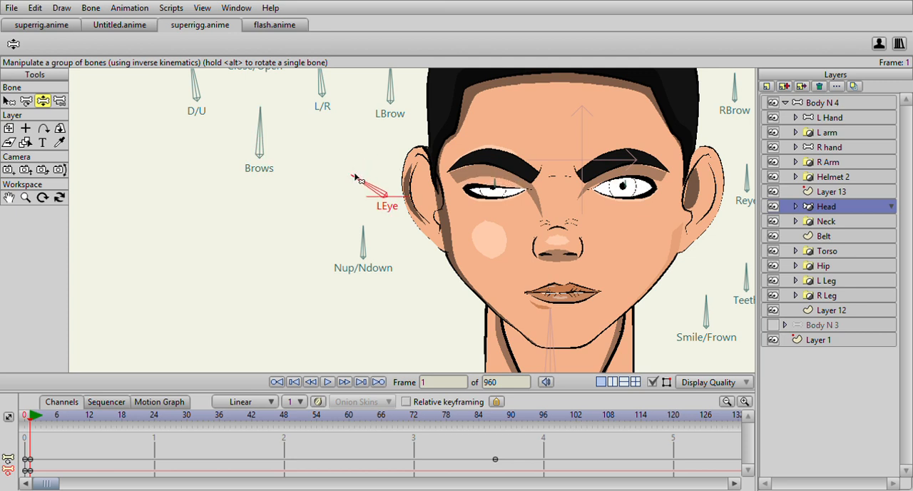
Wink the left eye, lift the left brow and tilt the nose with the LEye, LBrow and Nup/Ndown bones.
left_click_drag(356, 177, 425, 165)
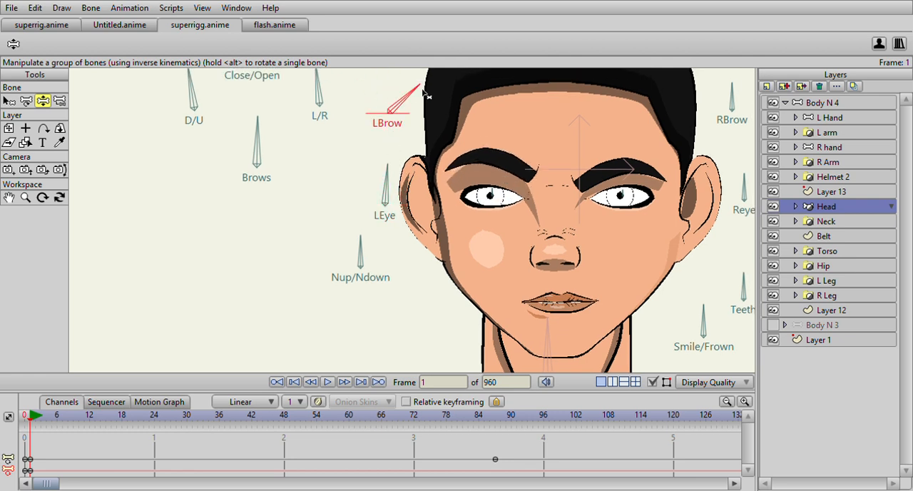
left_click_drag(400, 100, 388, 83)
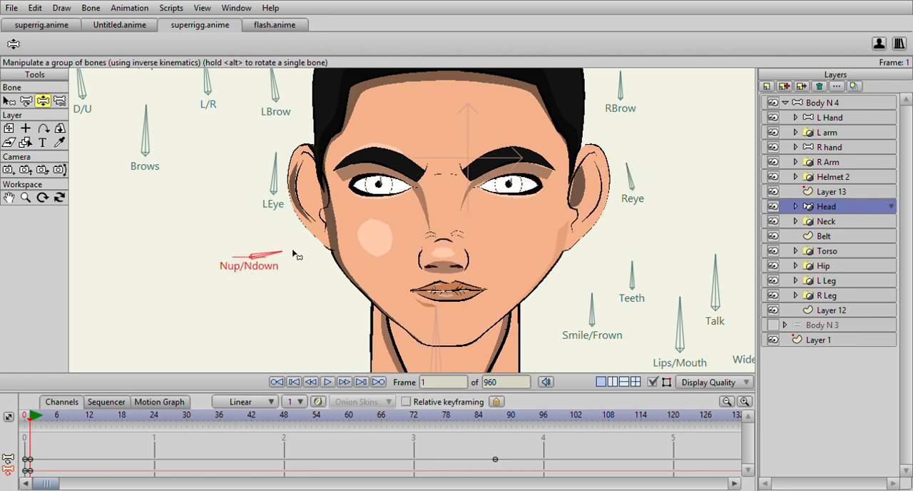
left_click_drag(256, 254, 242, 228)
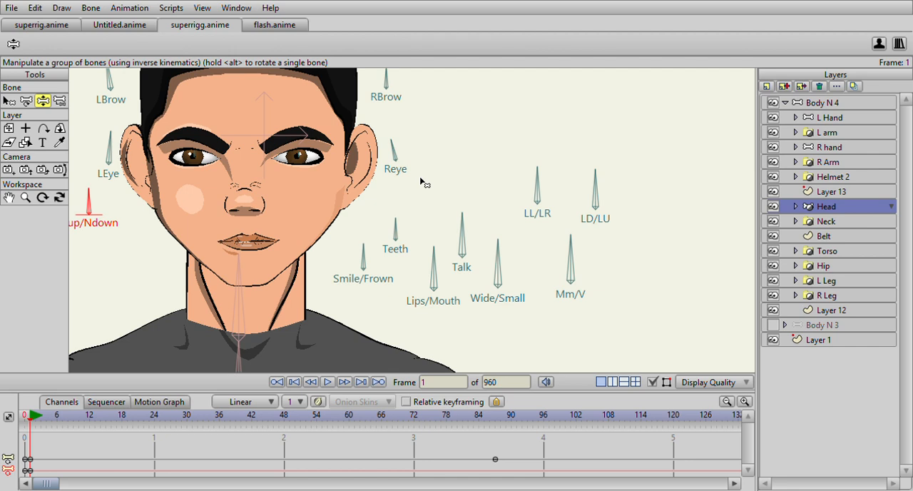
mouse_move(373, 305)
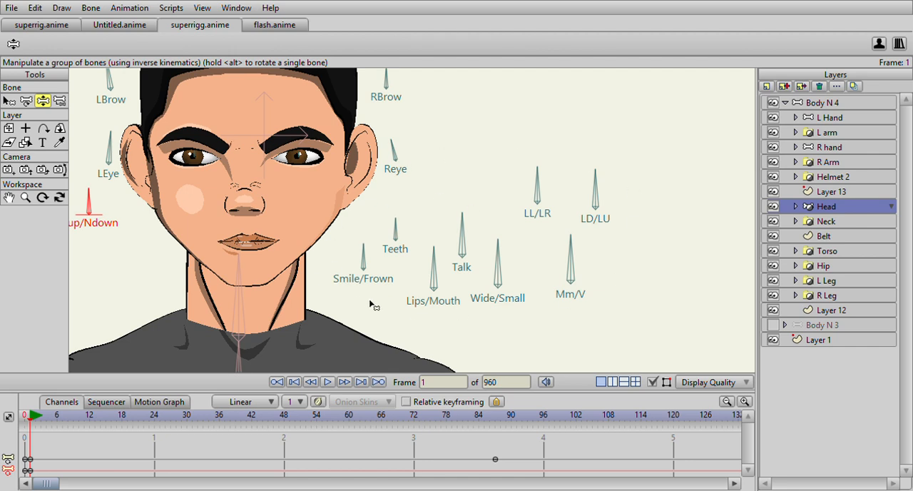
mouse_move(362, 257)
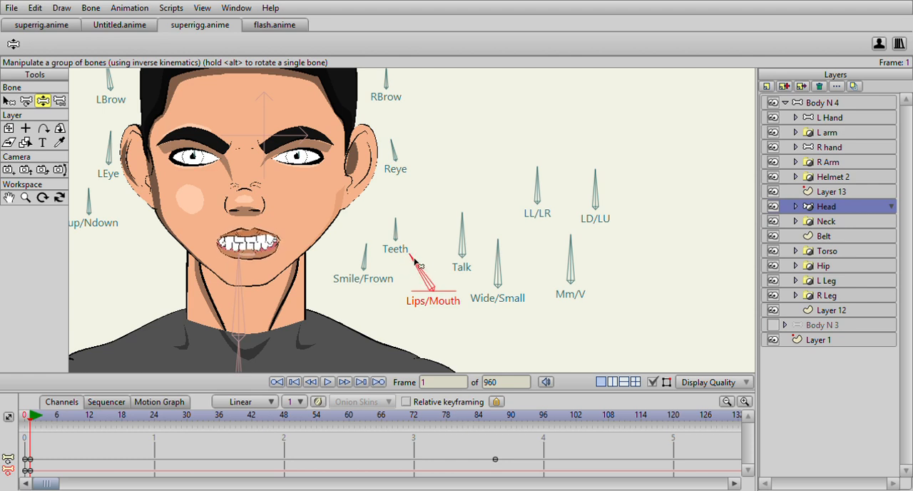
Bare the character's teeth and widen the mouth with the Lips/Mouth and Wide/Small bones.
left_click_drag(420, 265, 463, 285)
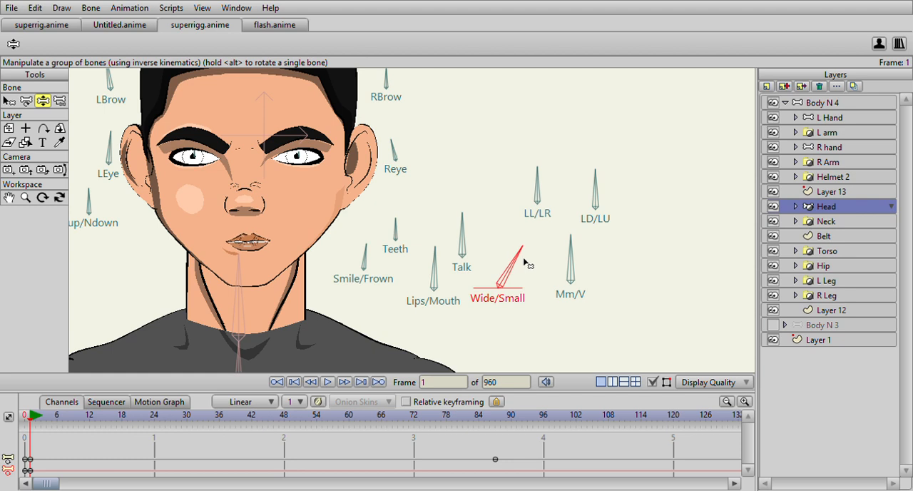
left_click_drag(515, 256, 541, 292)
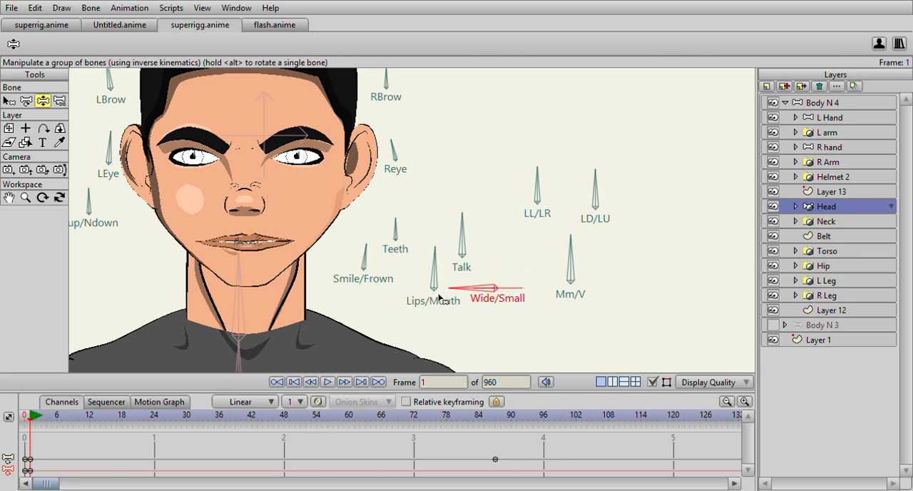
left_click(499, 270)
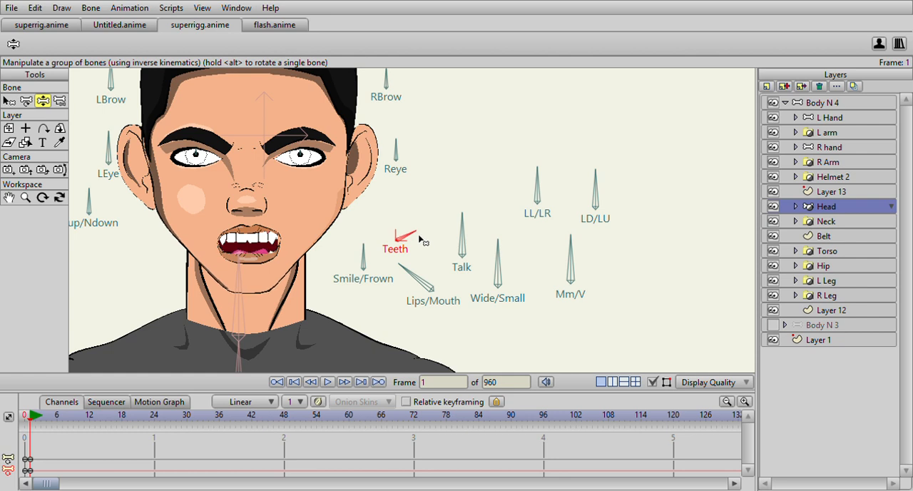
Show fangs, open a talking mouth, shift the lower lip sideways and purse the lips.
left_click_drag(402, 242, 411, 231)
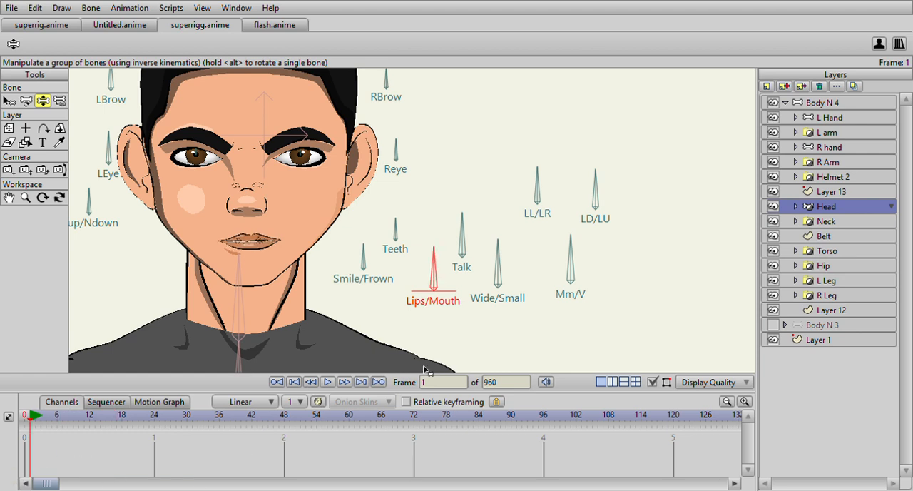
mouse_move(465, 227)
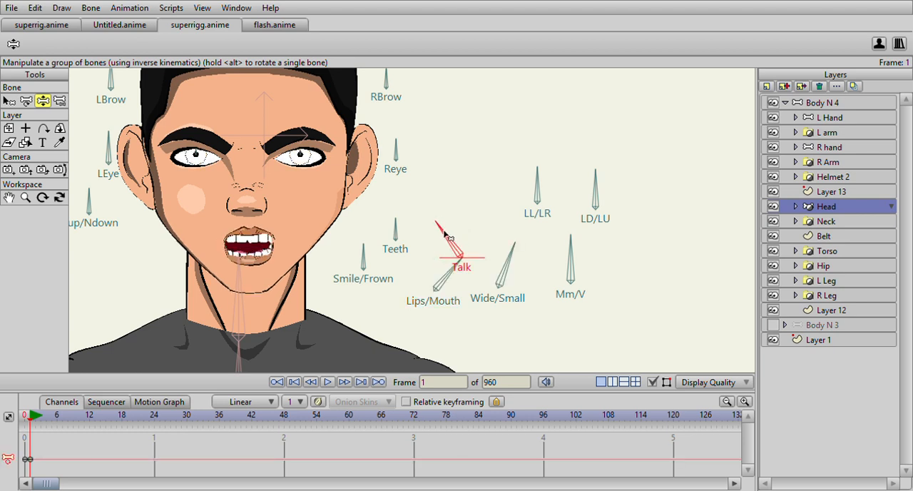
left_click_drag(443, 231, 442, 249)
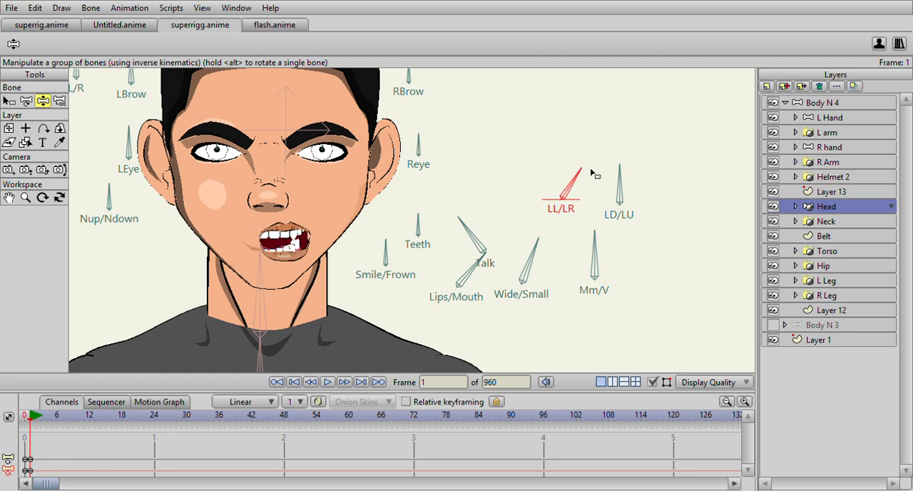
left_click_drag(573, 175, 571, 200)
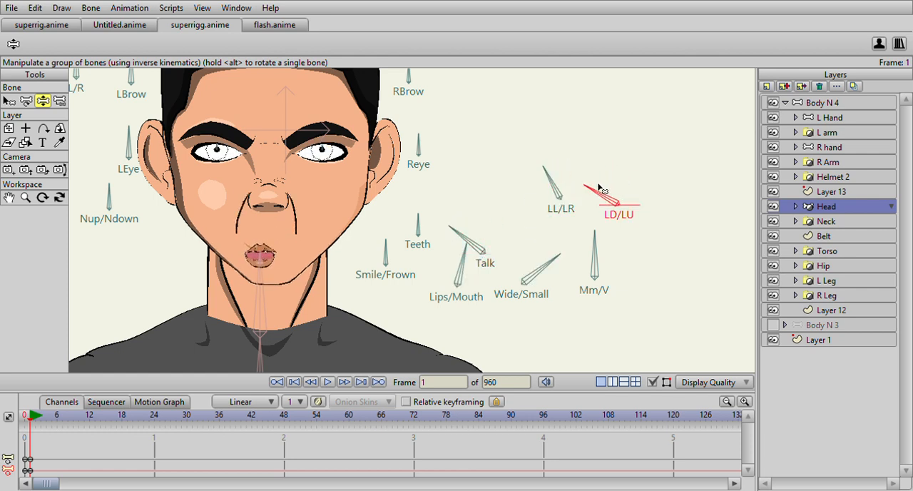
left_click_drag(616, 200, 620, 175)
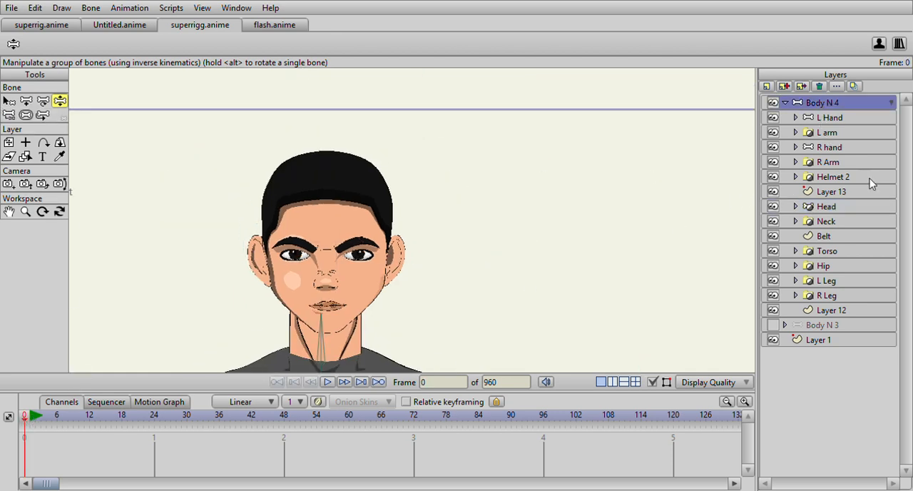
Turn the head with the HeadTurn bone from front through three-quarter view to its back.
left_click(827, 206)
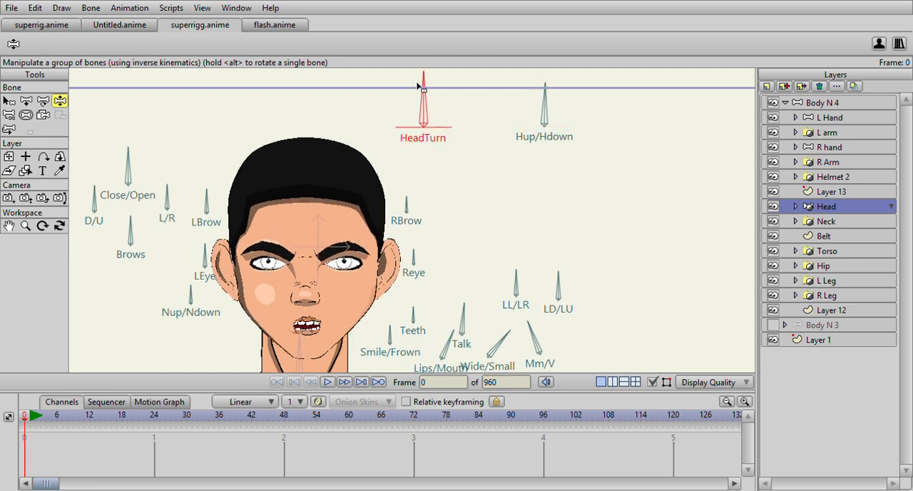
left_click_drag(423, 86, 442, 86)
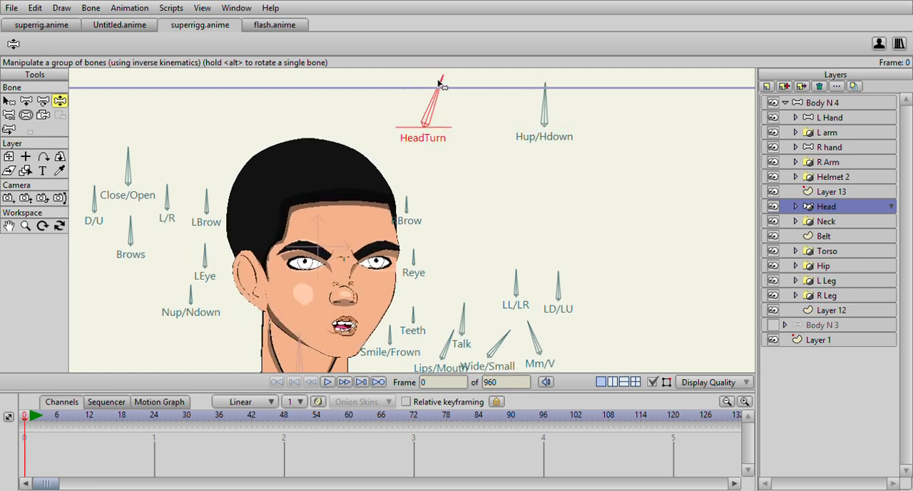
left_click_drag(442, 85, 413, 79)
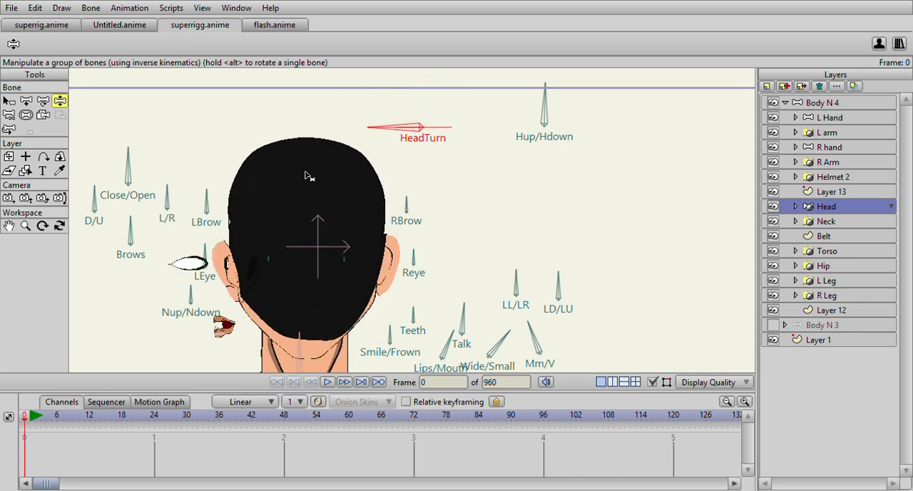
left_click_drag(406, 128, 442, 92)
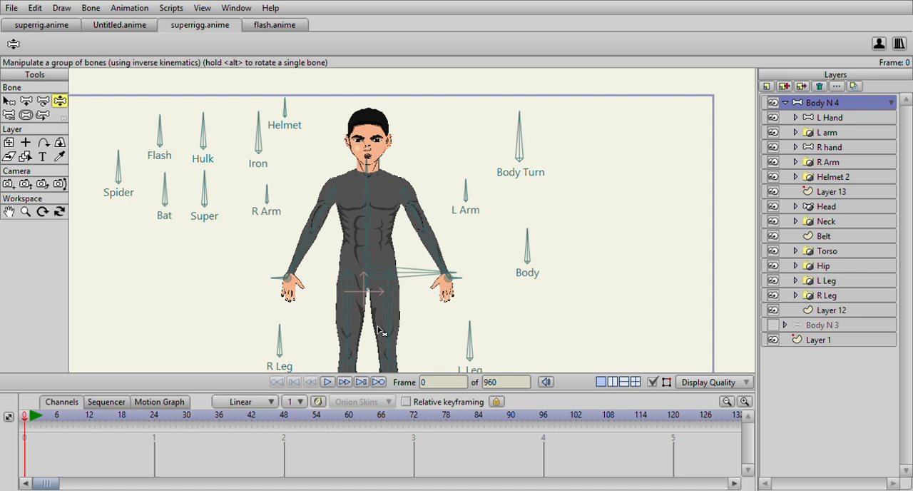
mouse_move(539, 179)
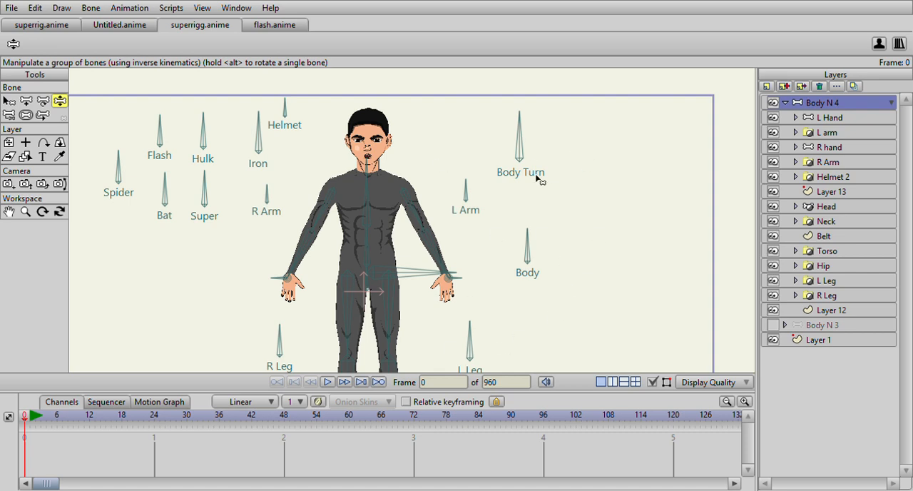
mouse_move(382, 177)
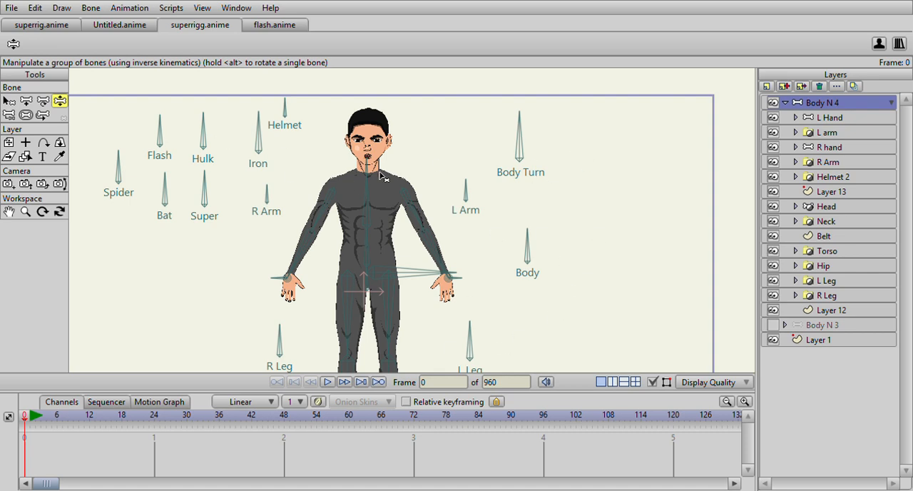
Raise the character's right arm forward with the R Arm bone.
left_click_drag(293, 289, 274, 197)
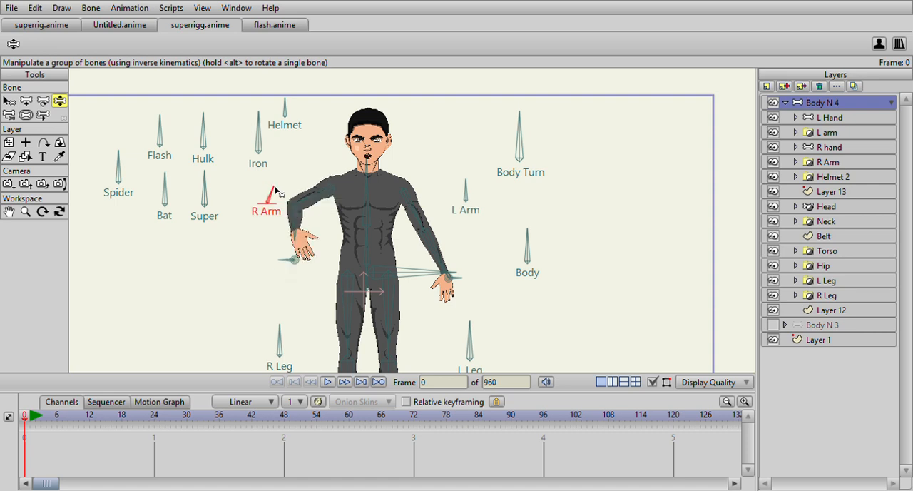
left_click(346, 382)
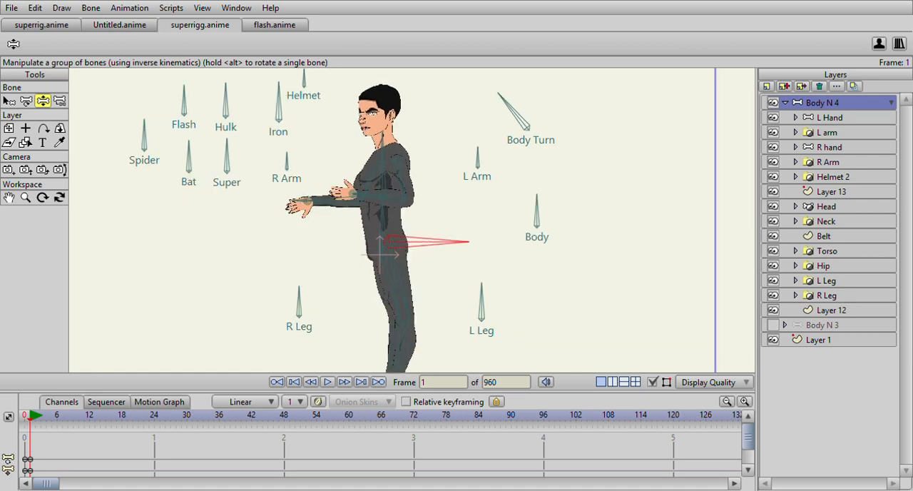
Pick the right calf bone, then rotate the body round to its back with Body Turn.
left_click(9, 100)
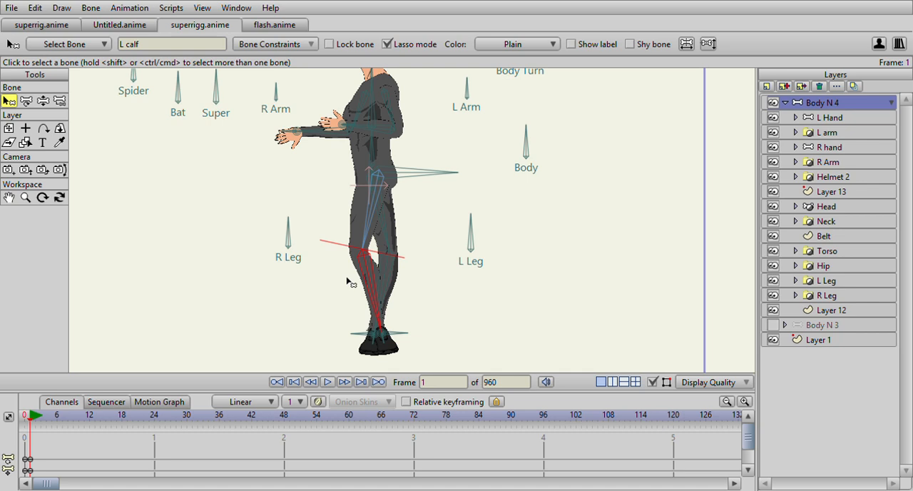
left_click(382, 270)
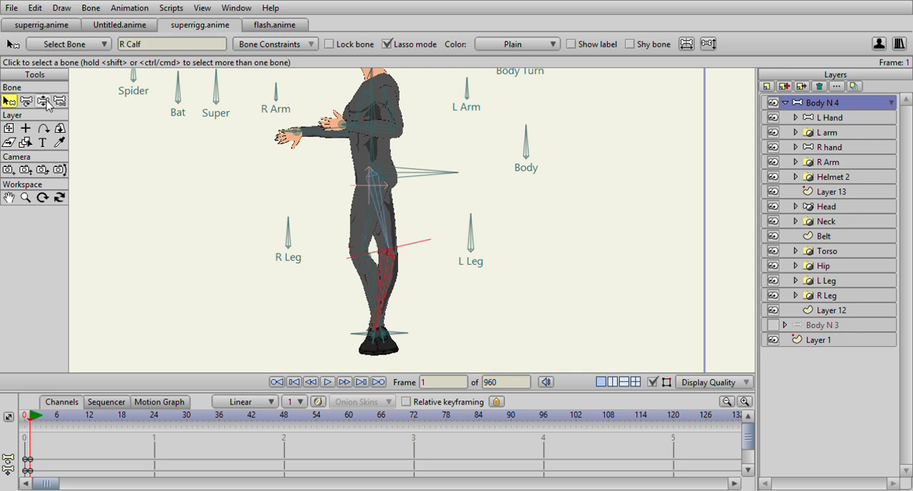
left_click(43, 100)
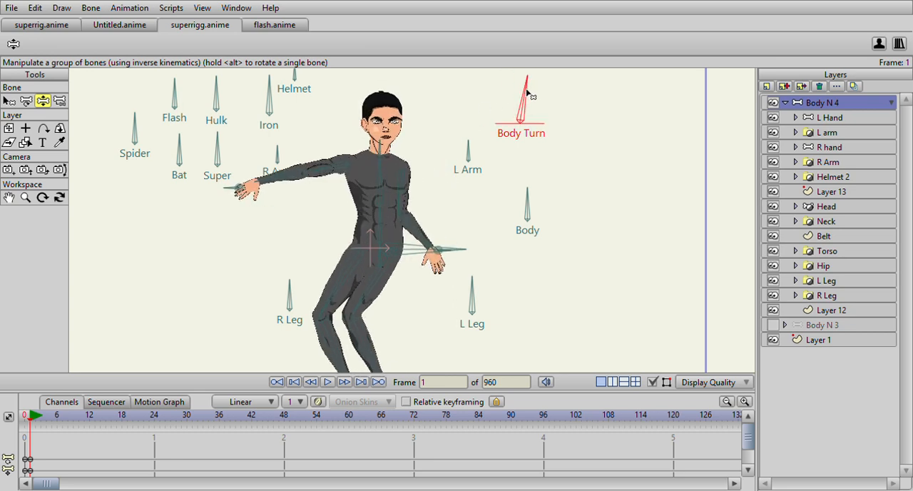
left_click_drag(526, 97, 470, 111)
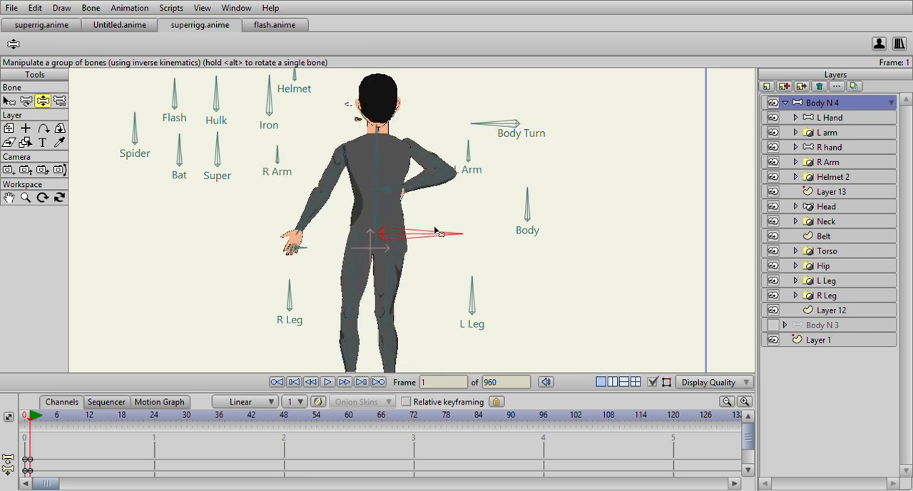
left_click_drag(435, 231, 439, 197)
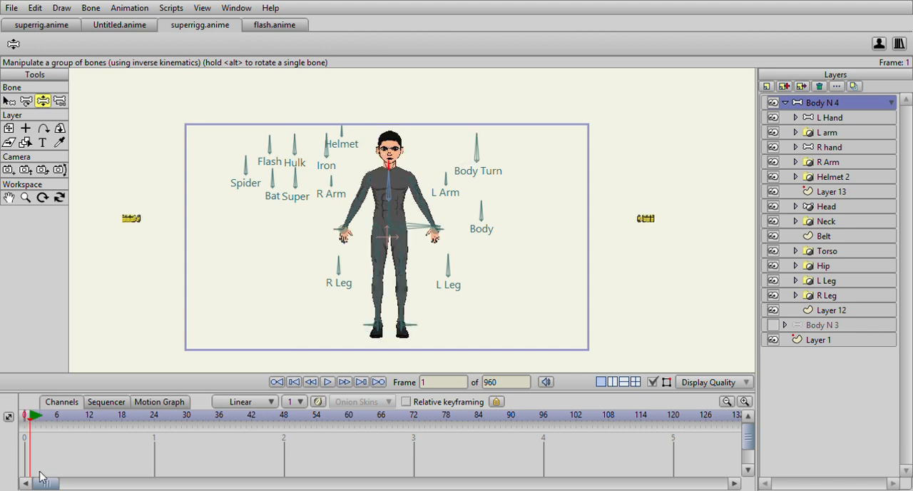
mouse_move(303, 114)
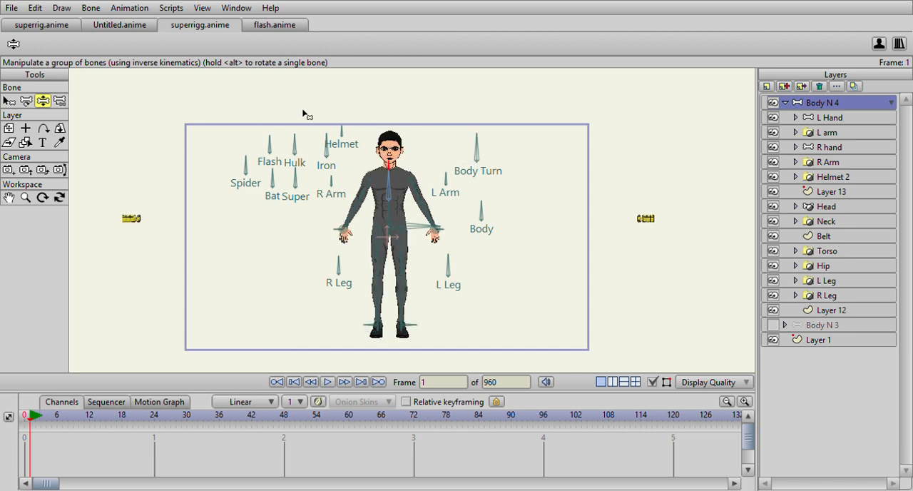
mouse_move(291, 130)
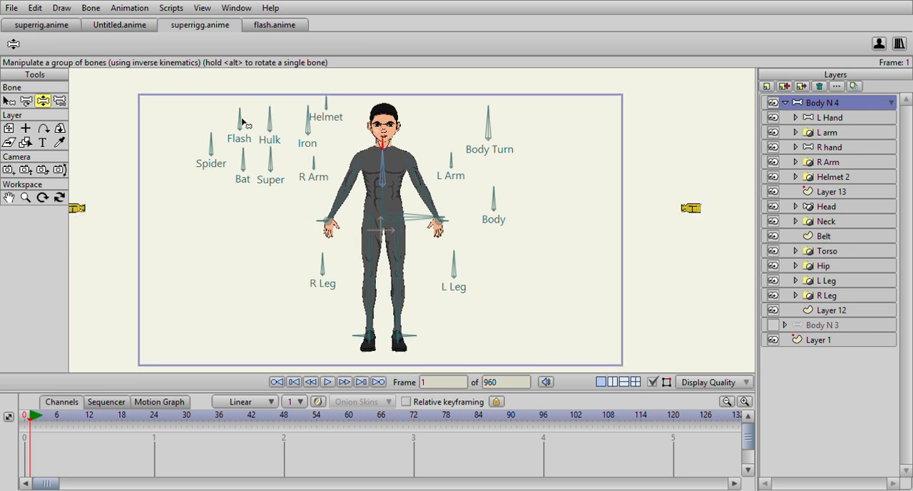
mouse_move(230, 129)
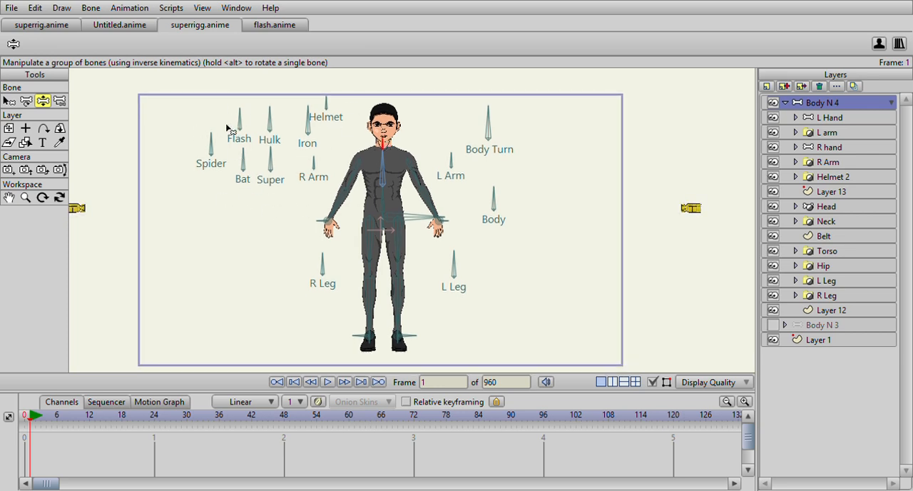
Try the Flash and Hulk costume bones, then face the caped character away with arms stretched out.
left_click(269, 117)
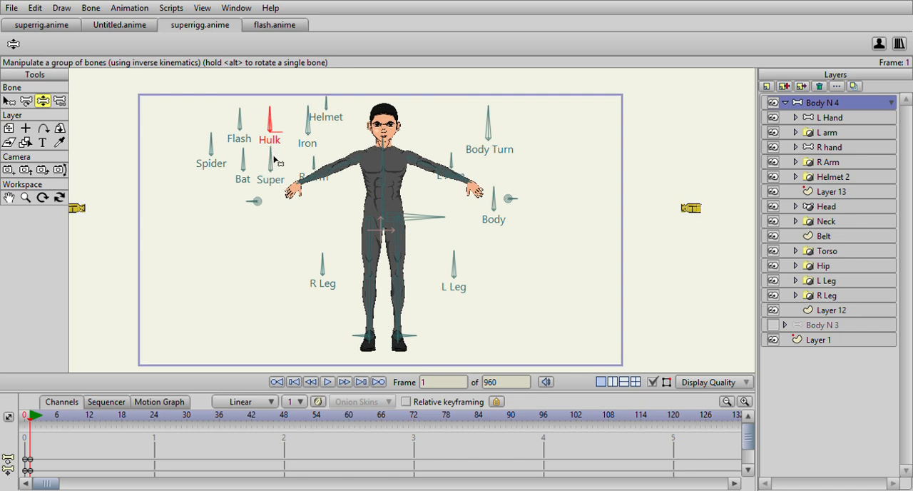
left_click(271, 157)
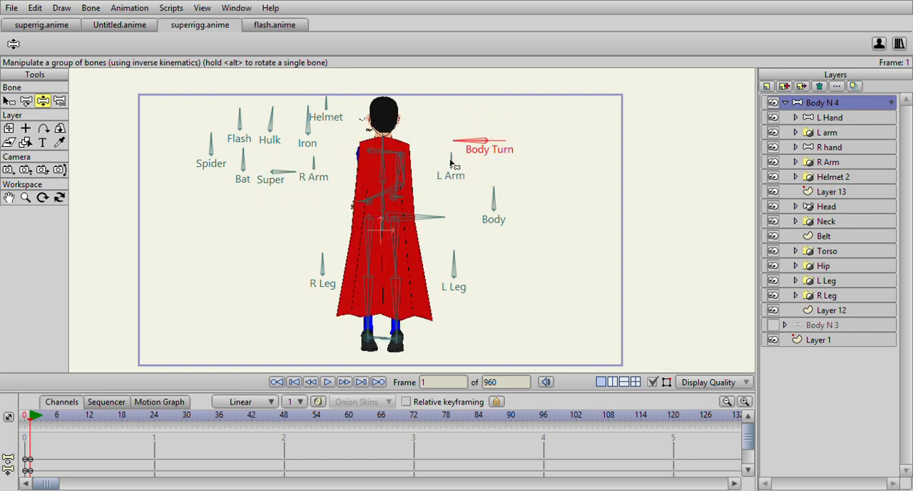
left_click_drag(449, 168, 345, 214)
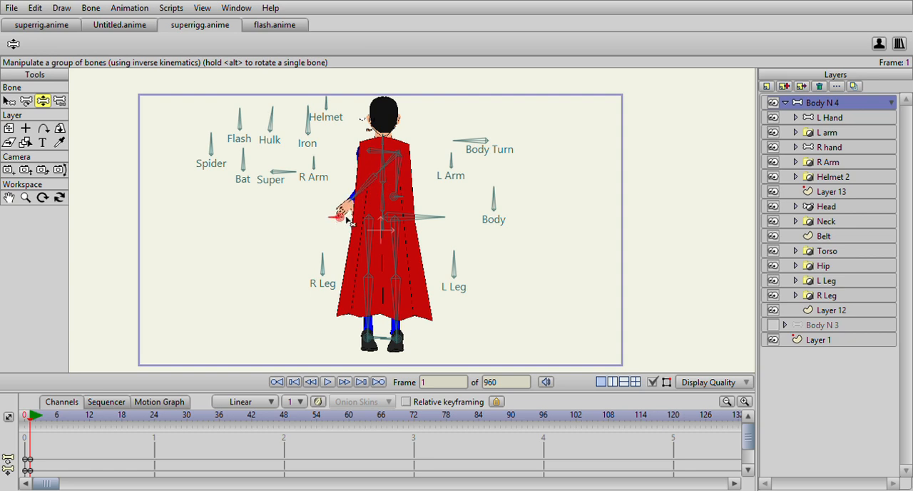
left_click_drag(331, 217, 298, 231)
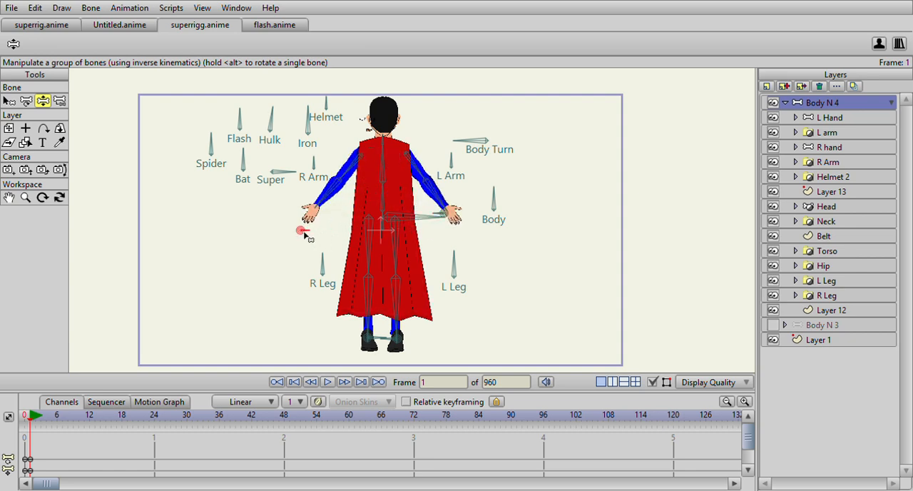
left_click_drag(499, 142, 474, 121)
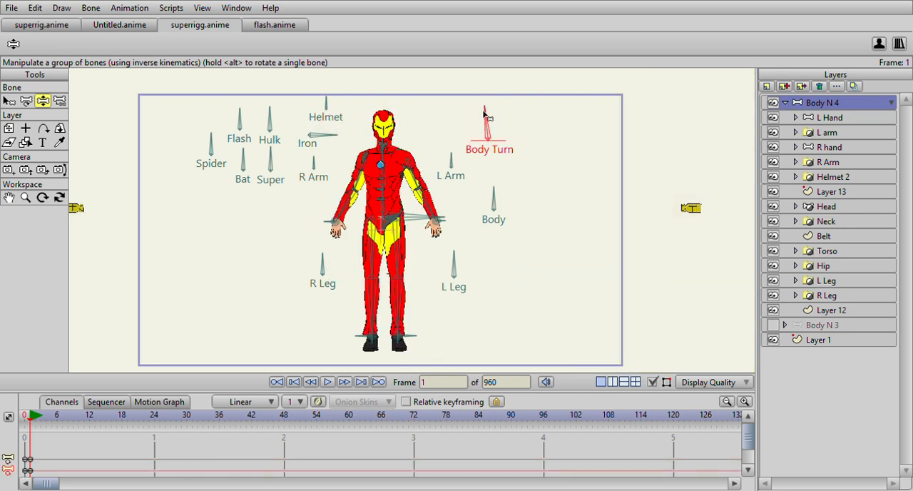
Rotate the Iron Man body, then swap through the Spider and Bat costume bones.
left_click_drag(488, 107, 457, 139)
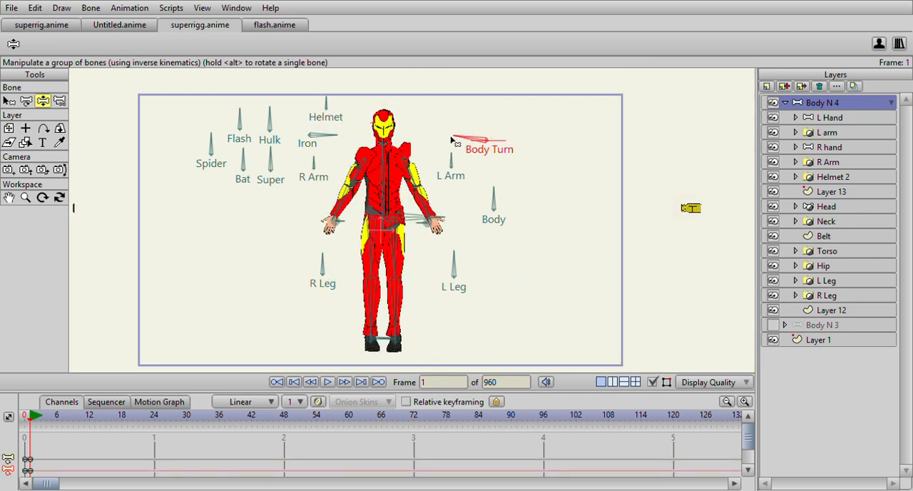
left_click_drag(477, 140, 482, 107)
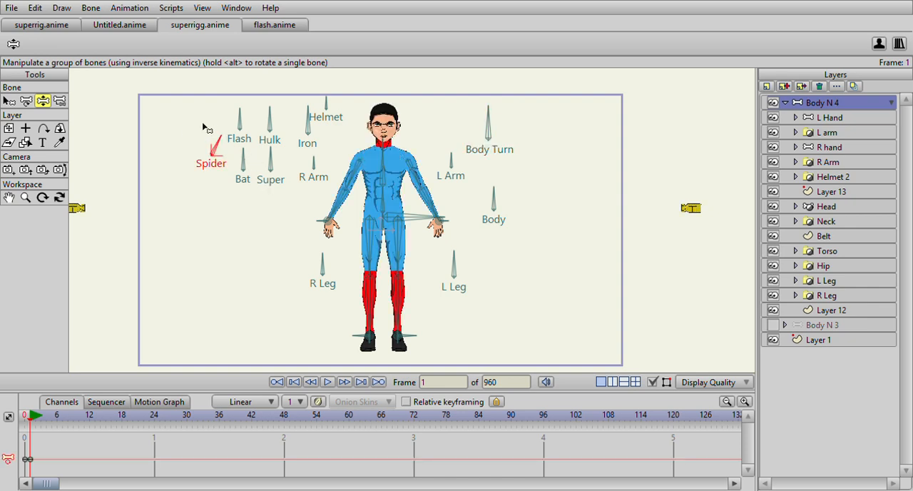
left_click(242, 168)
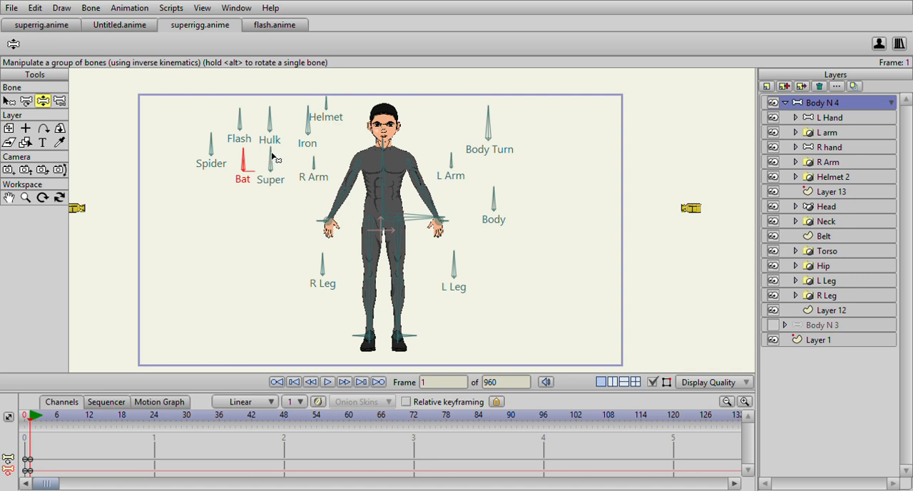
left_click(239, 126)
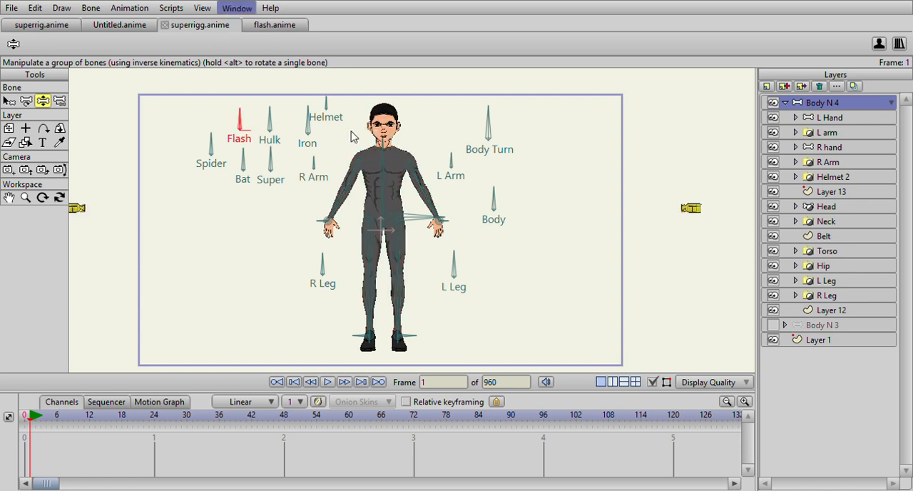
mouse_move(364, 100)
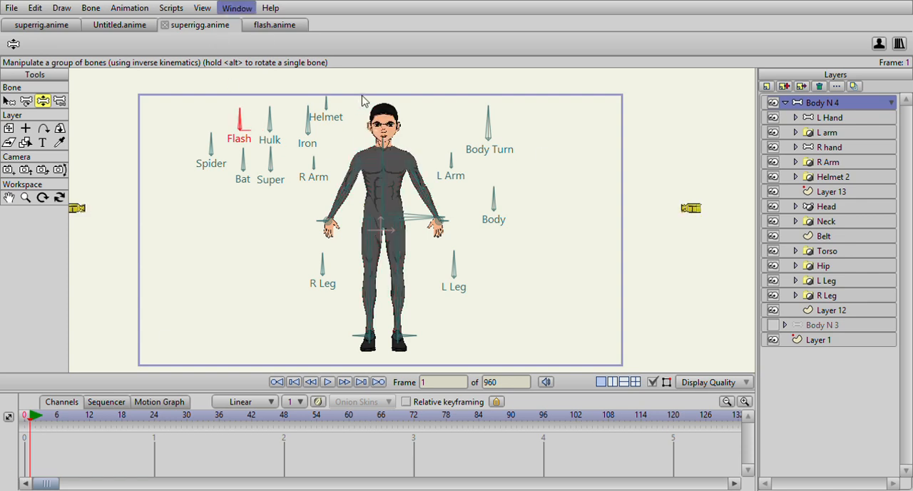
mouse_move(664, 254)
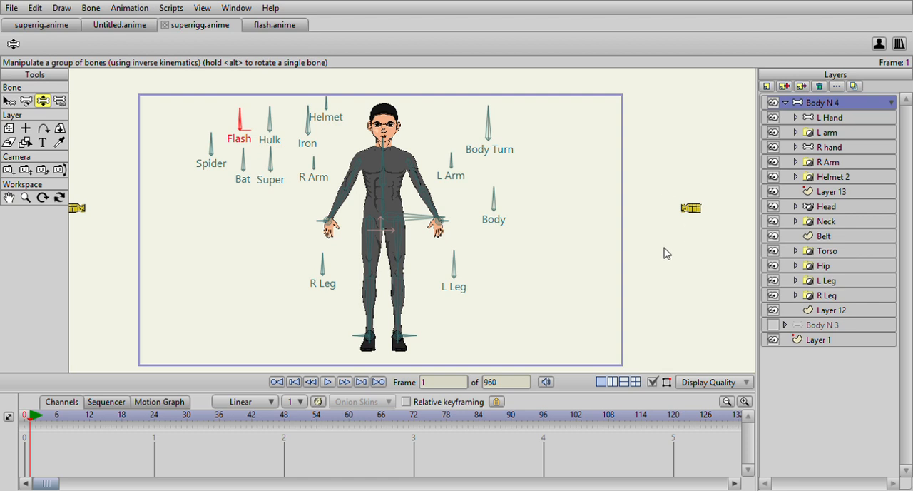
mouse_move(625, 294)
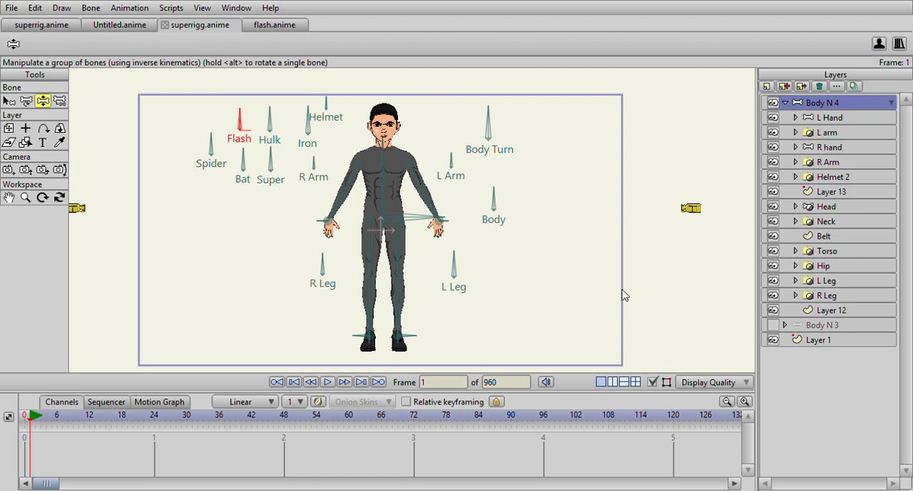
mouse_move(624, 182)
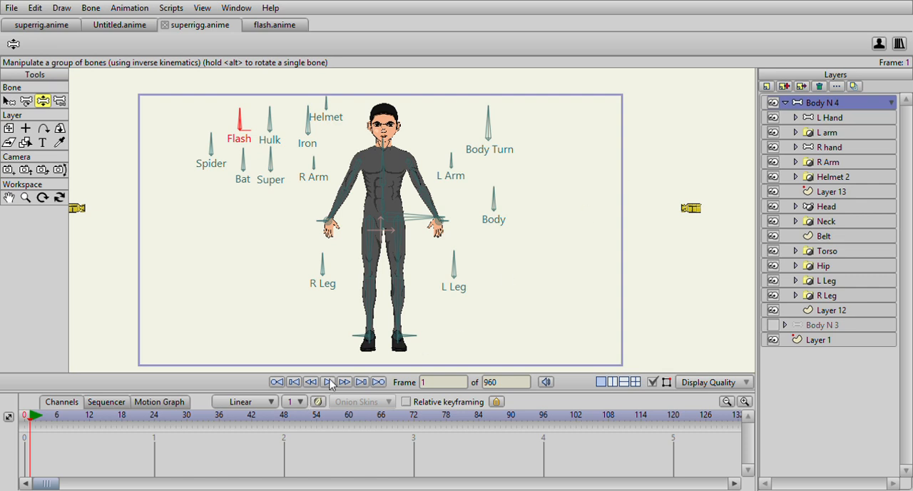
Play the grey-suited walk cycle and stop it at frame 119.
left_click(328, 382)
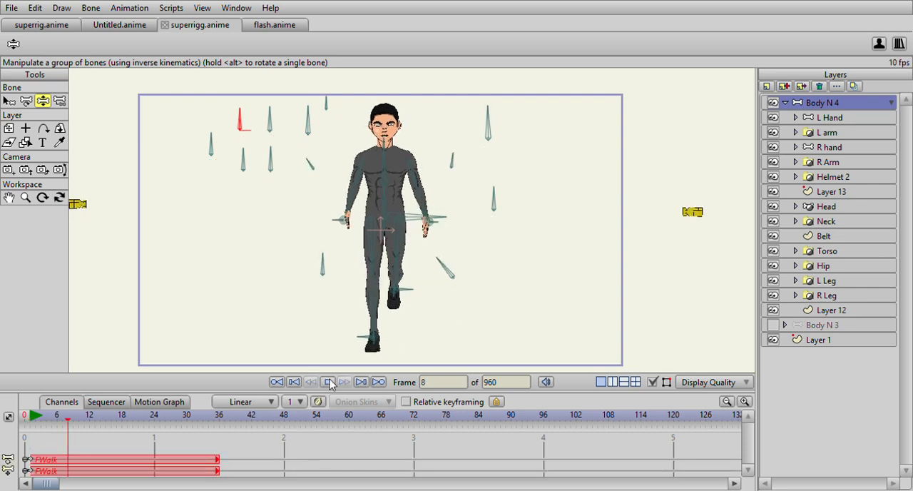
left_click(328, 382)
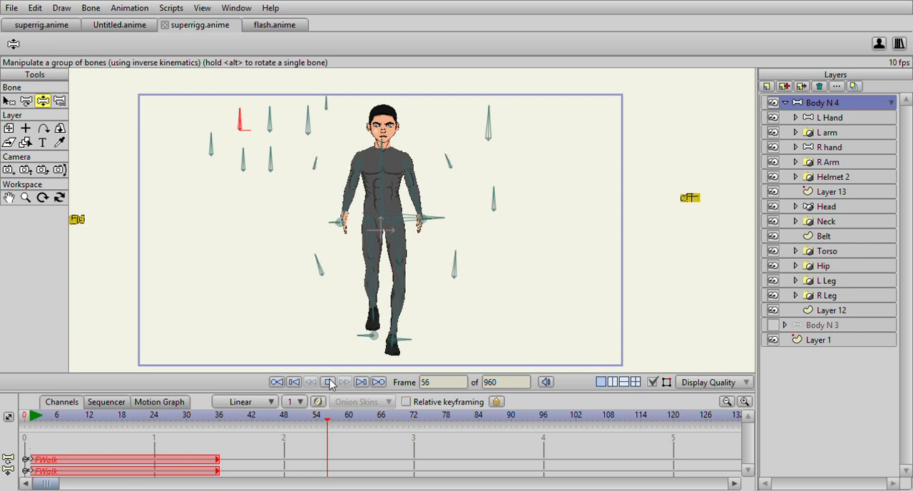
left_click(327, 382)
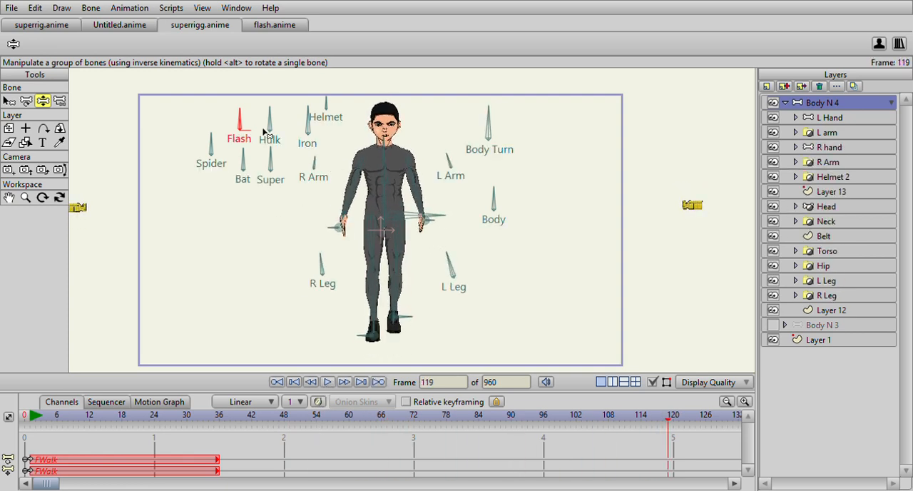
Select the Super smart bone and move further along the timeline.
left_click(271, 164)
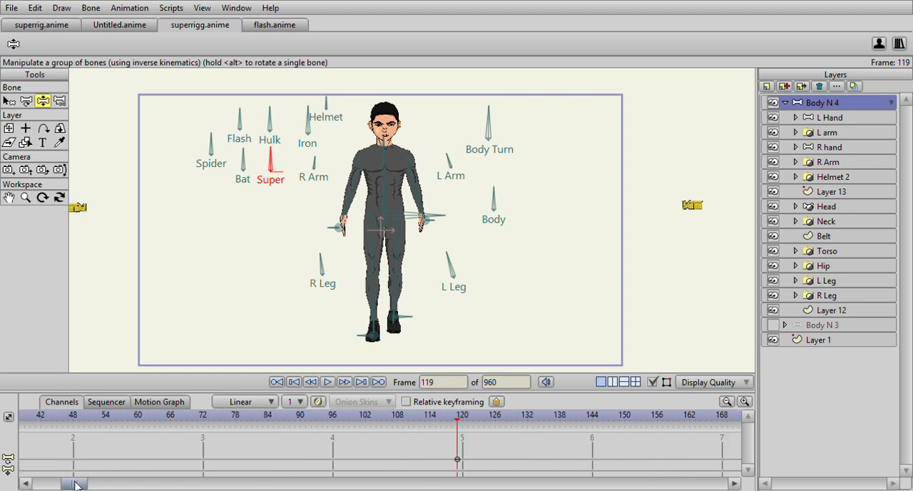
scroll("right", 3)
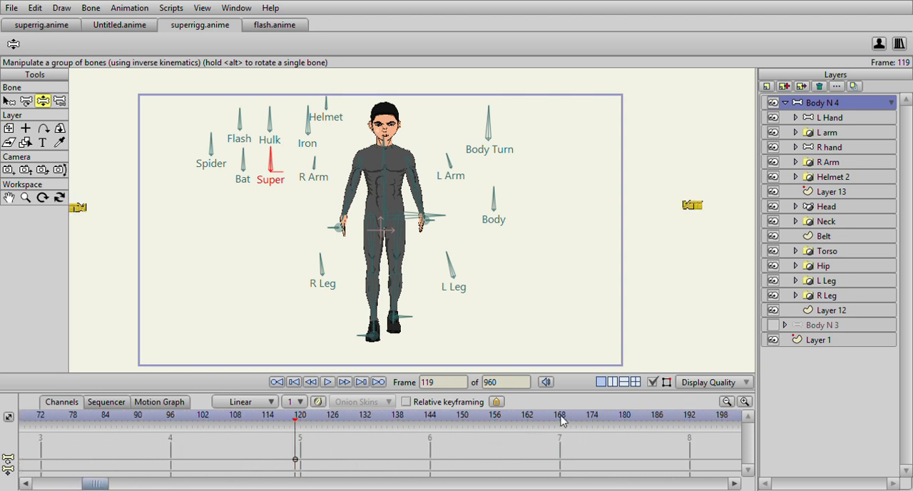
left_click(559, 413)
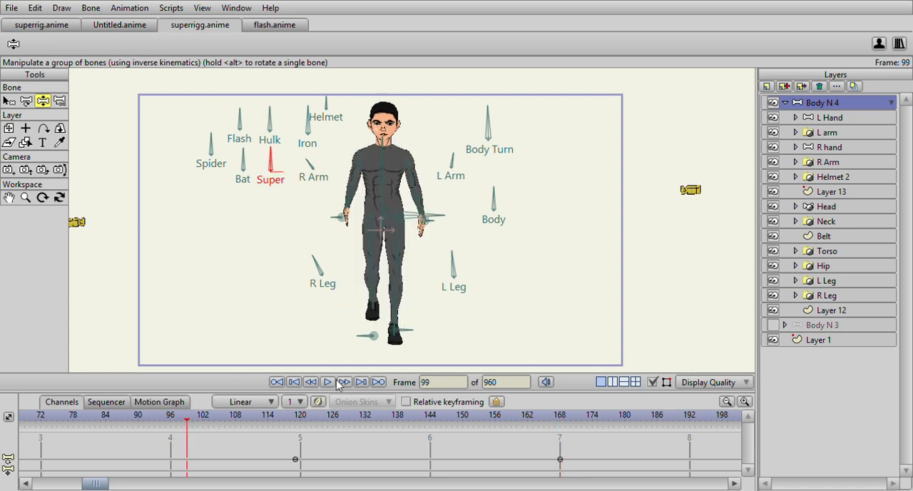
Play the walk so the grey suit morphs into Superman with cape by frame 240, then stop.
left_click(328, 382)
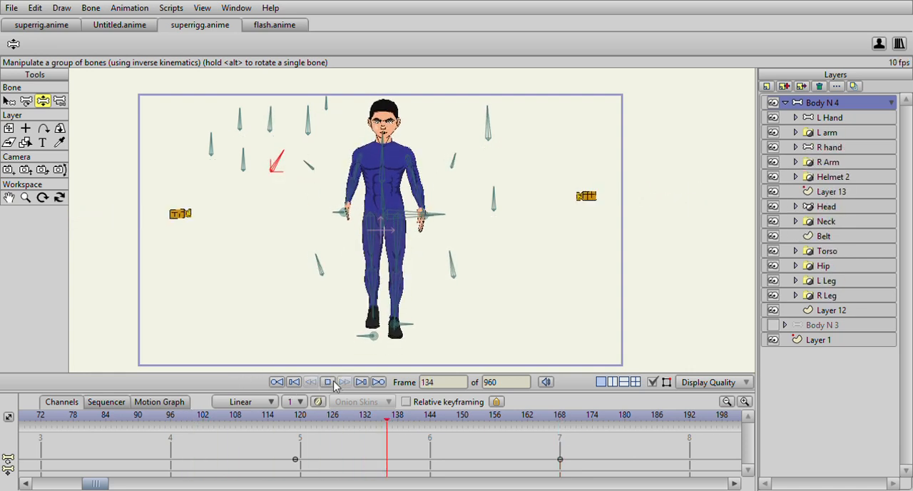
left_click(328, 382)
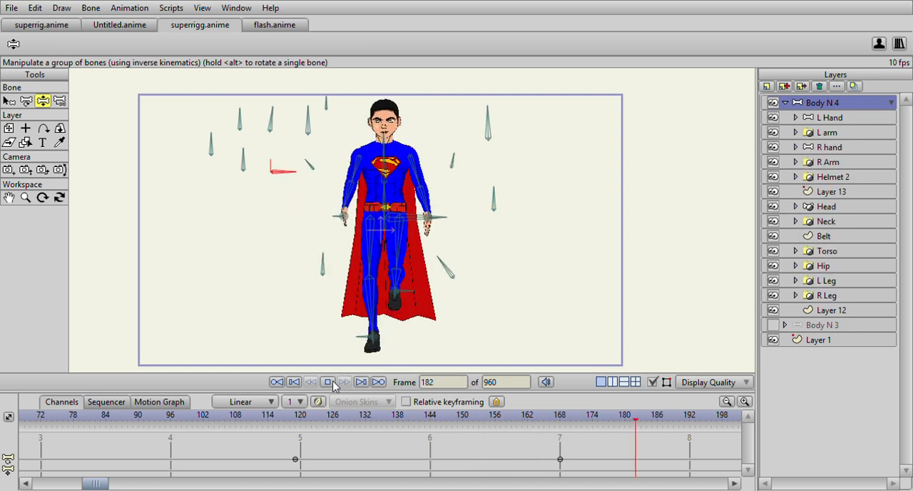
left_click(328, 382)
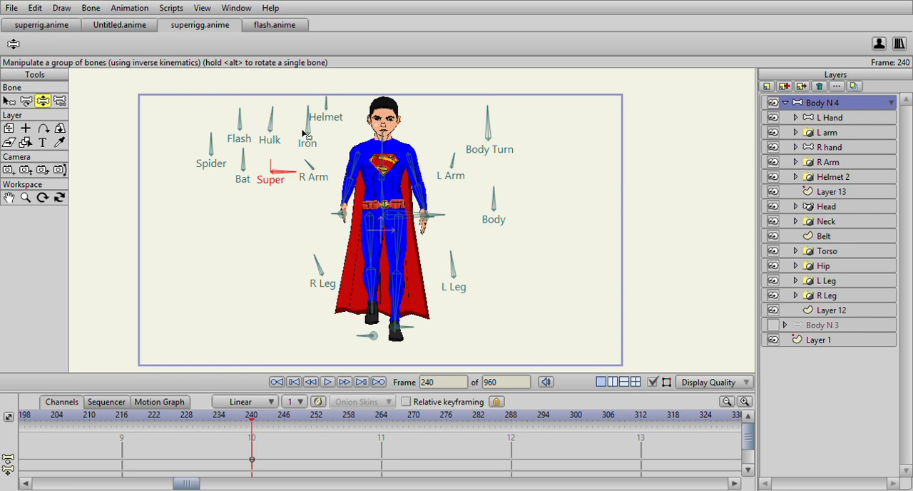
Key the Iron smart bone near frame 264 and scrub back to frame 210.
left_click(510, 413)
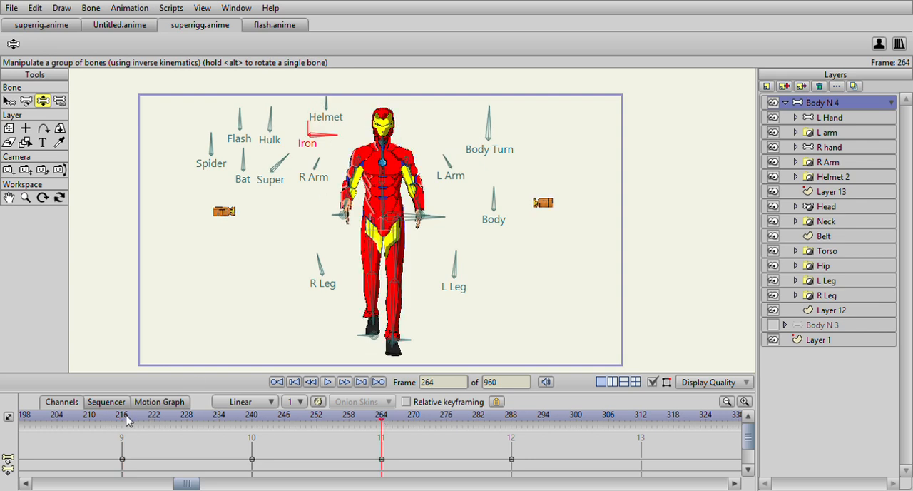
left_click(187, 413)
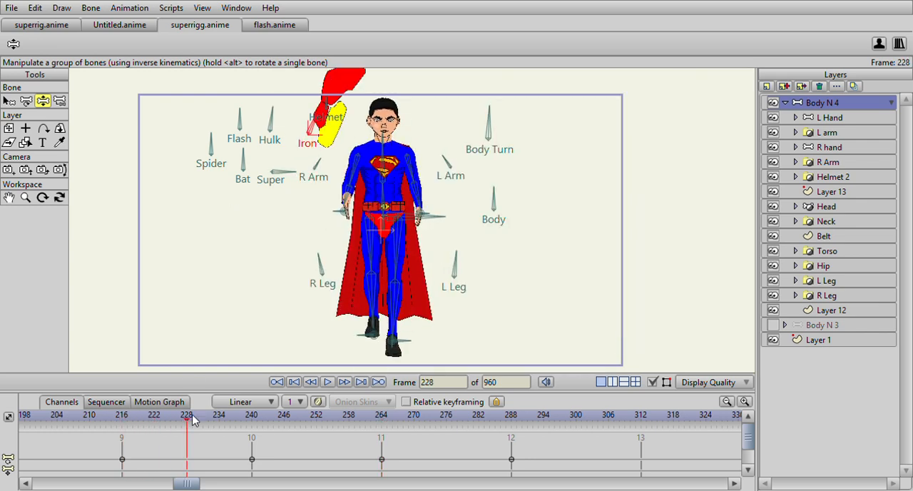
left_click(344, 382)
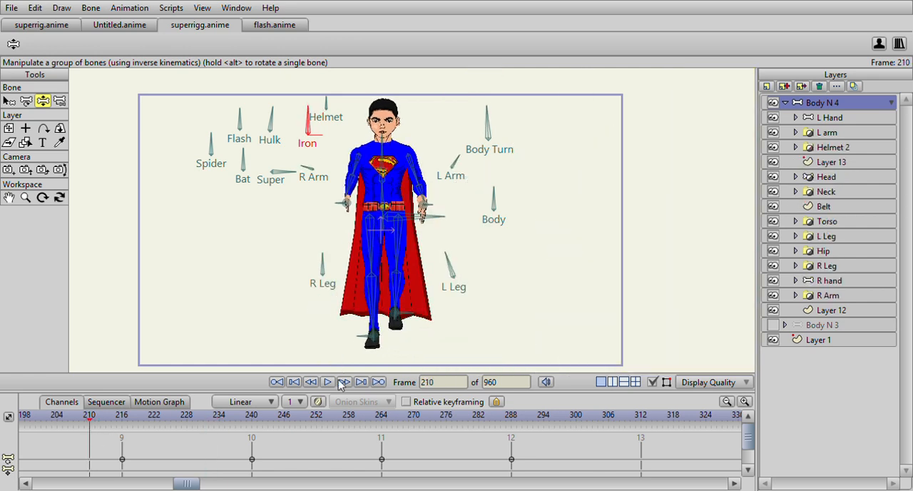
Play the Superman-to-Iron Man transition through about frame 290, then stop.
left_click(327, 382)
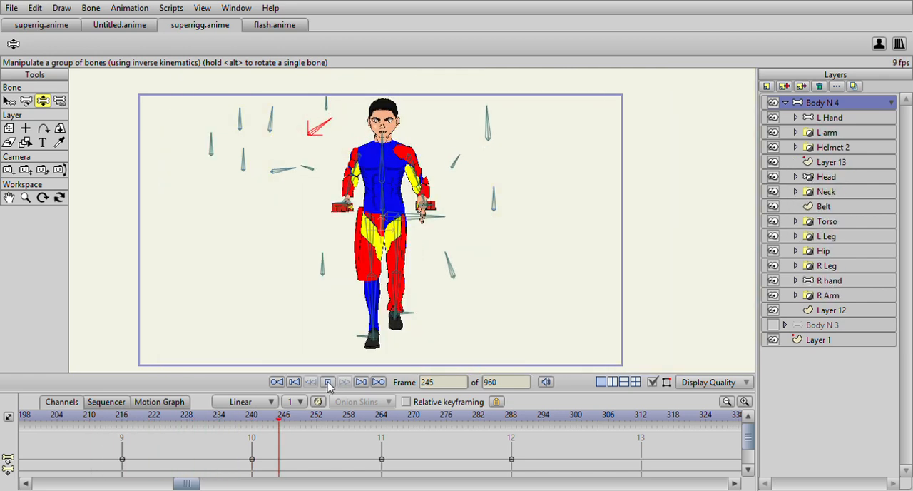
left_click(328, 382)
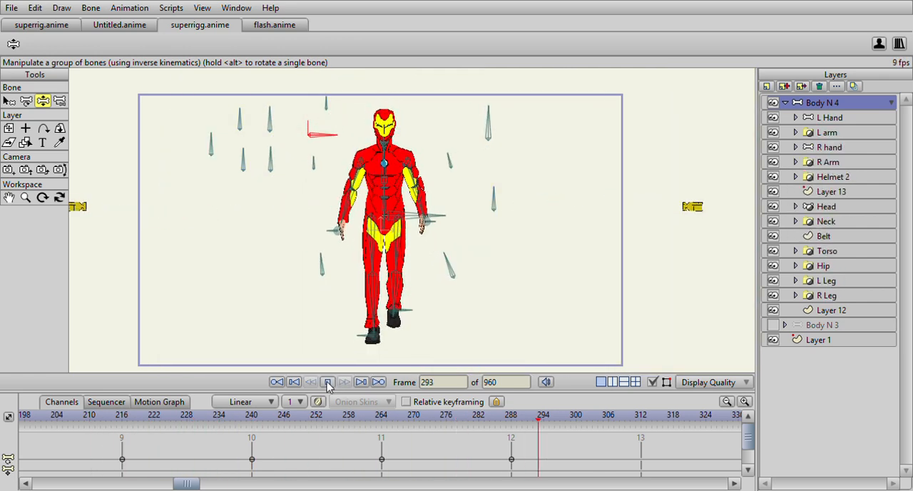
left_click(328, 382)
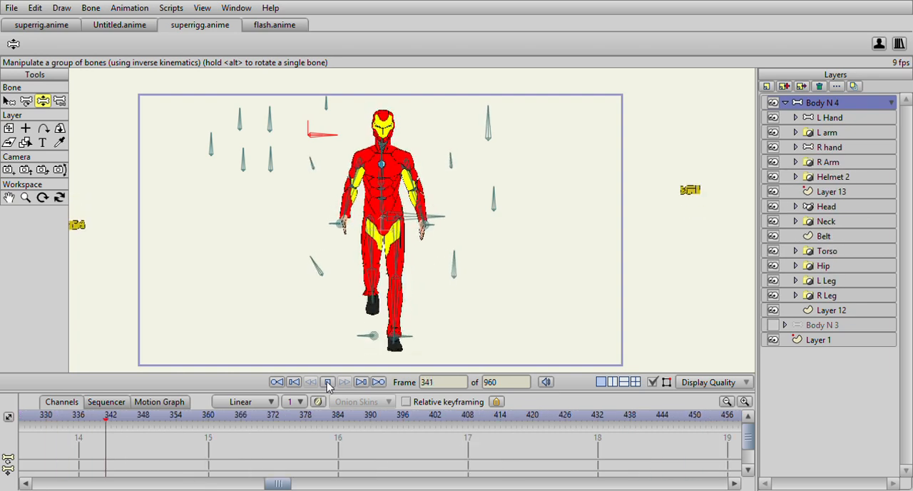
left_click(328, 382)
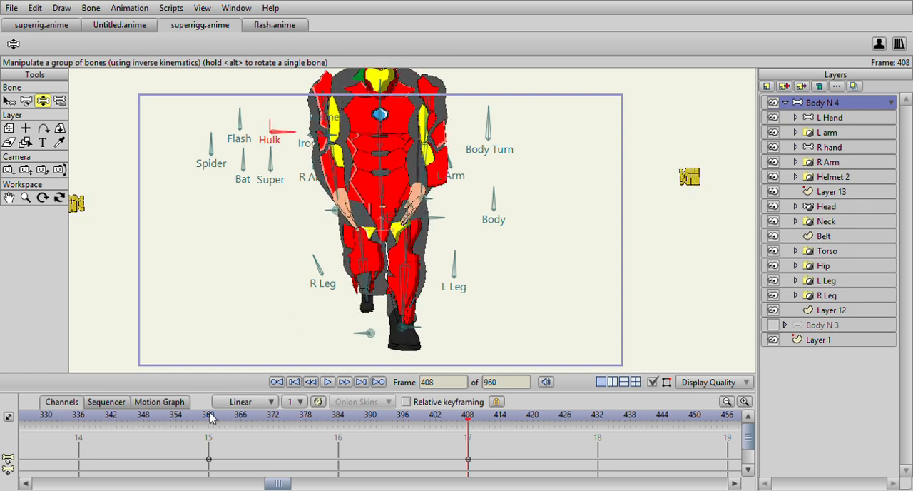
Key the Hulk bone at frame 360, preview it, and check the Hulk pose at frame 408.
left_click(208, 413)
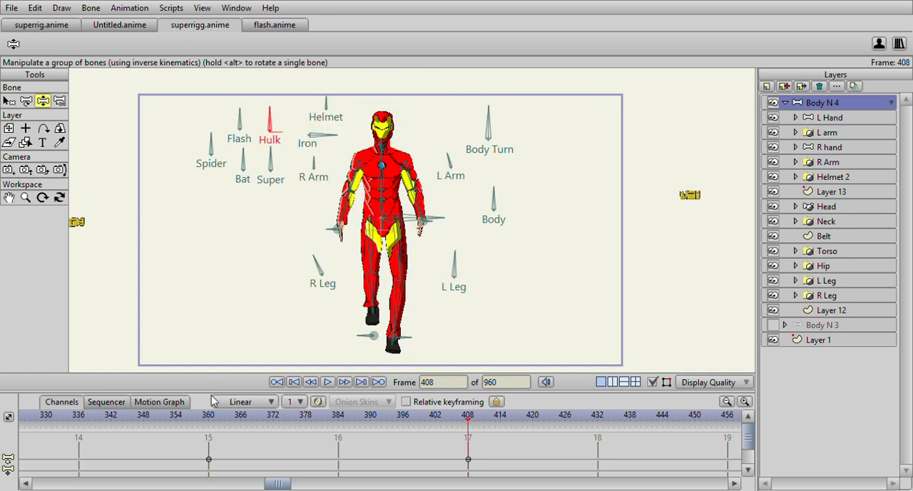
left_click(328, 382)
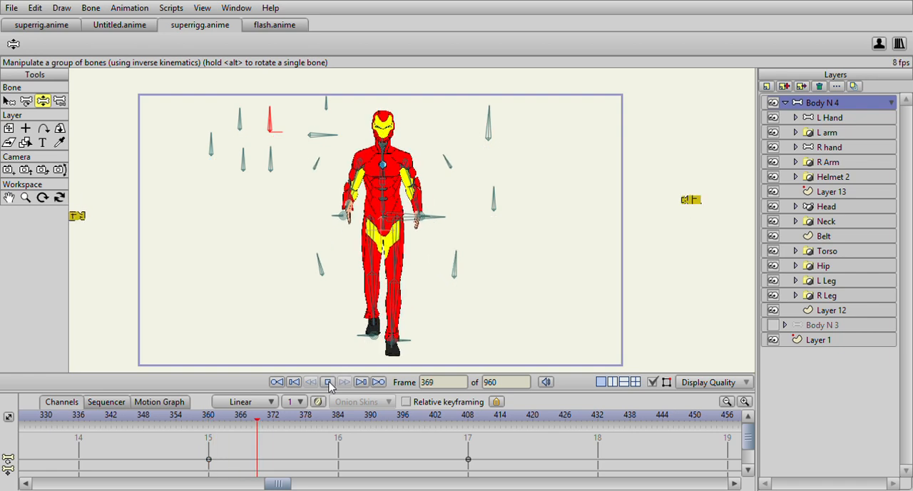
left_click(328, 382)
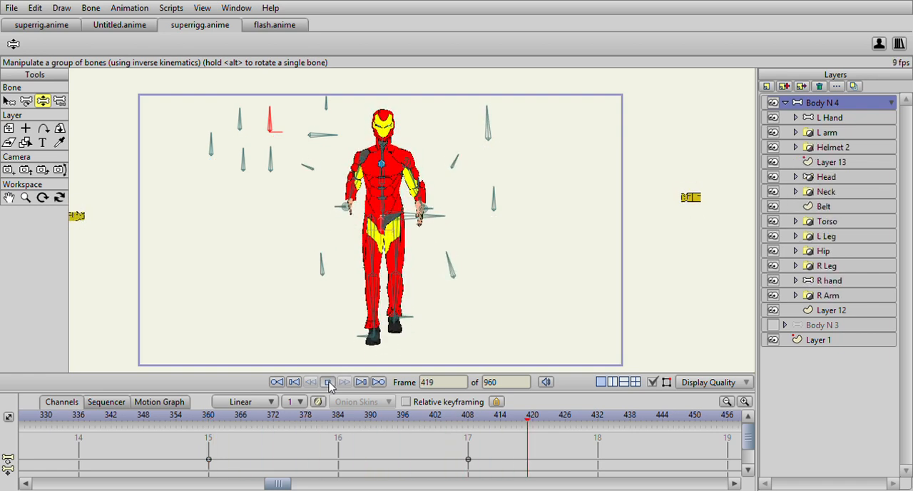
left_click(328, 382)
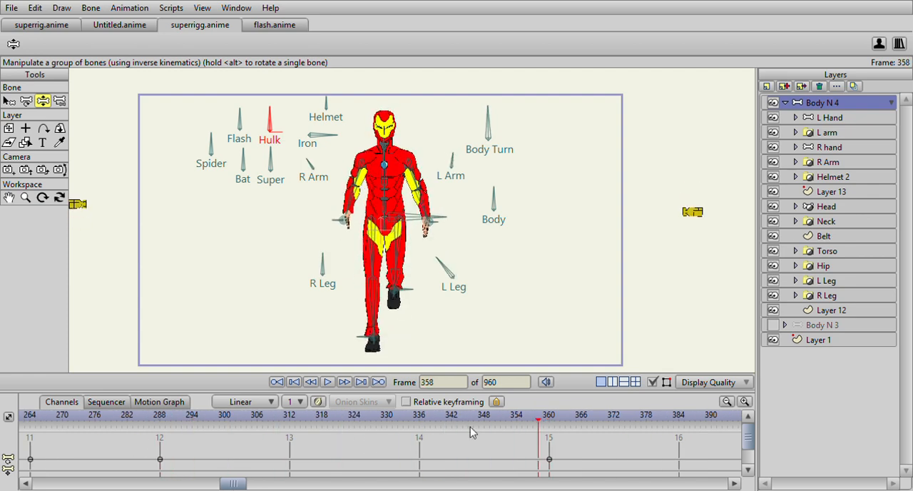
scroll("right", 3)
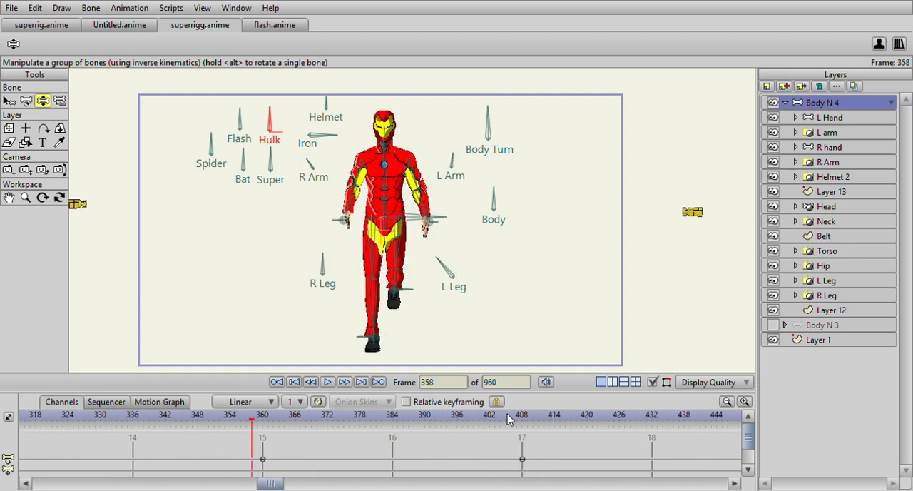
left_click(505, 424)
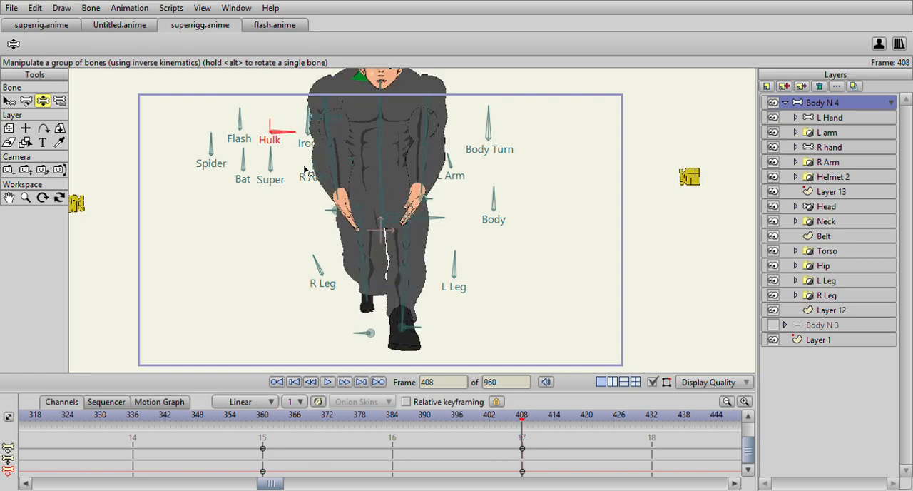
Play the Iron Man-to-Hulk swell from frame 361 through 408, then stop.
left_click(328, 382)
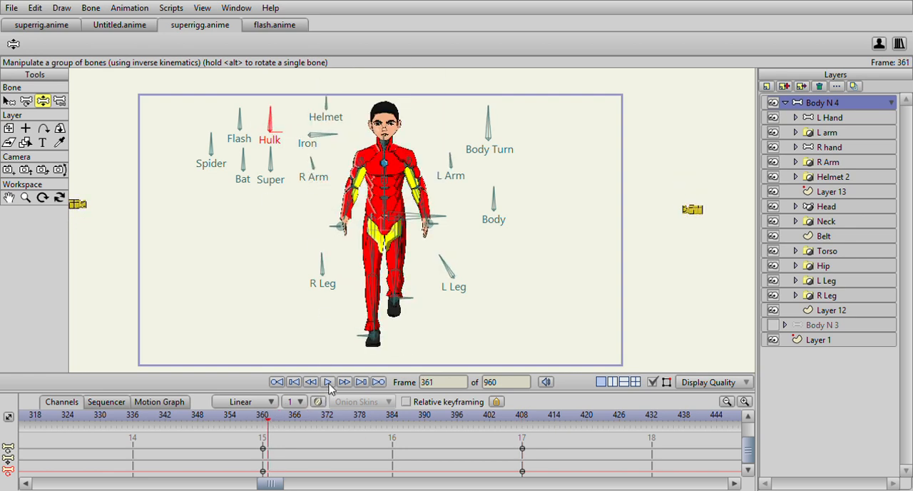
left_click(328, 383)
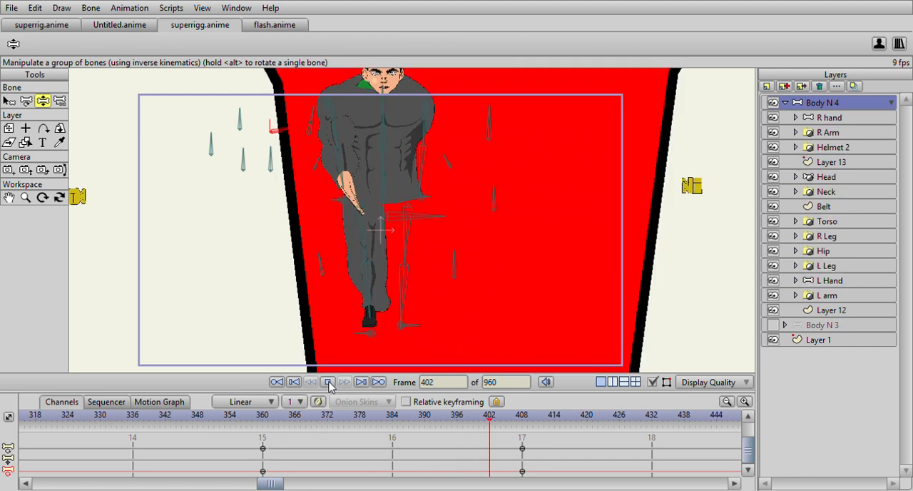
left_click(328, 382)
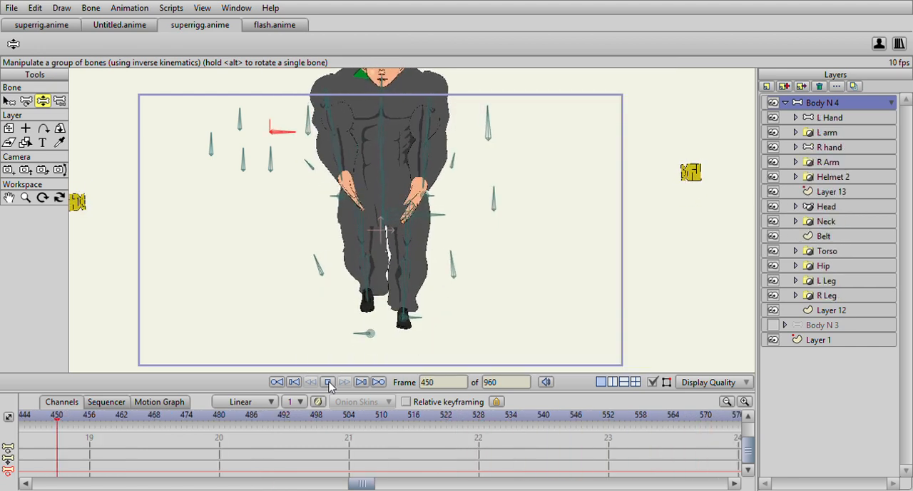
left_click(328, 382)
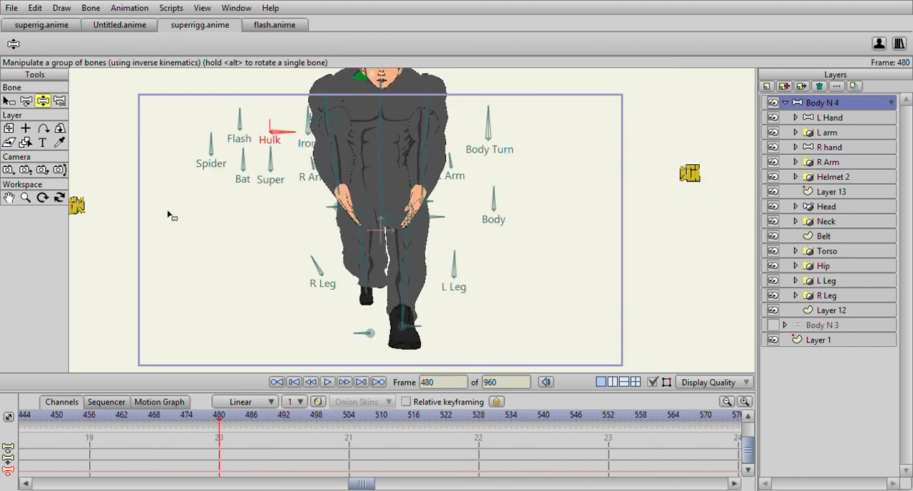
Key the Flash smart bone after the Hulk keys and play the Hulk-to-Flash morph.
left_click(480, 413)
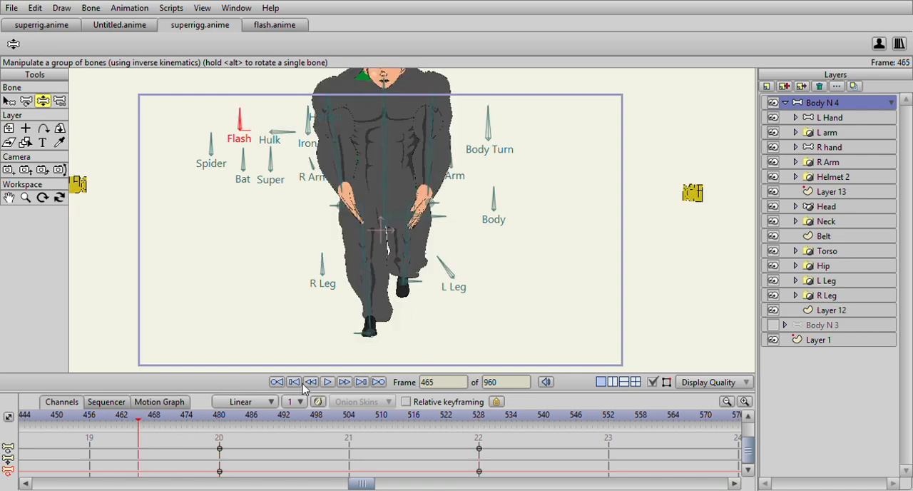
left_click(328, 382)
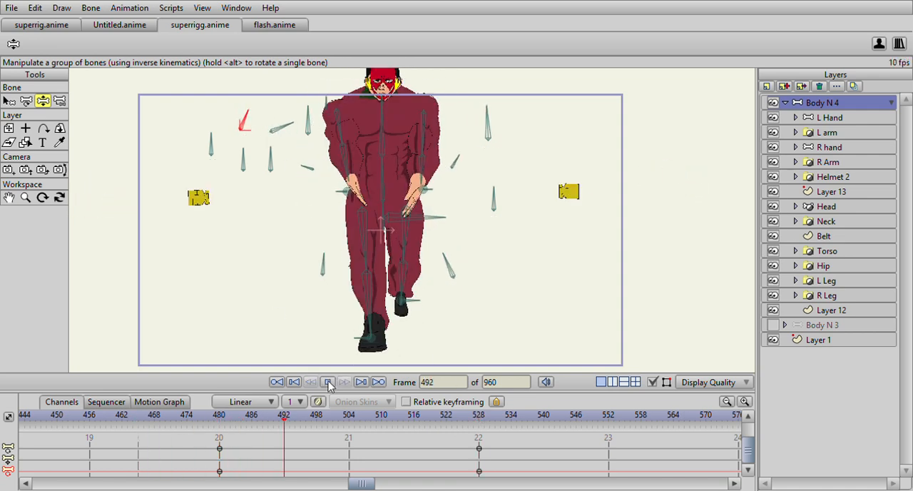
left_click(328, 382)
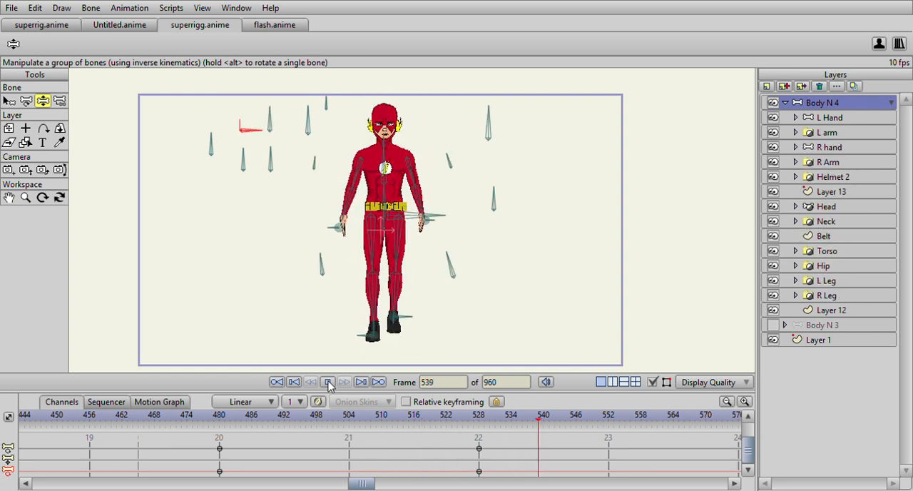
left_click(328, 382)
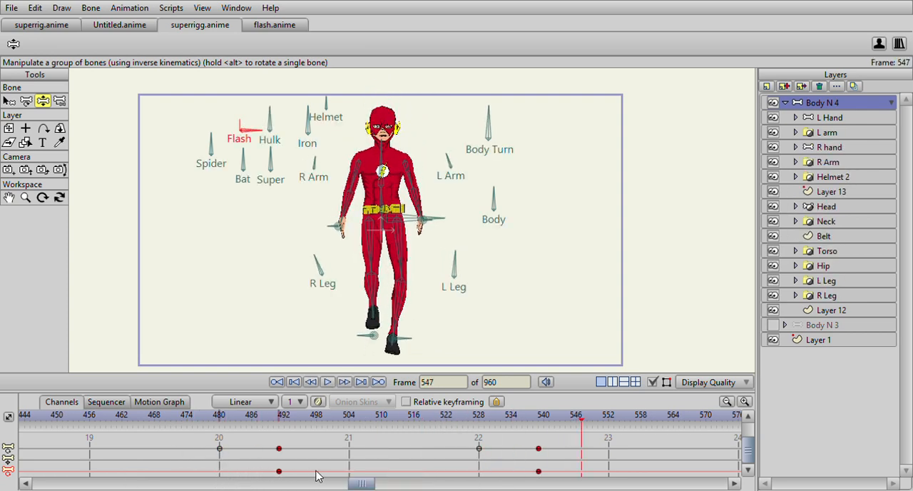
Replay the transition to confirm the red Flash suit is complete by frame 540.
left_click(327, 382)
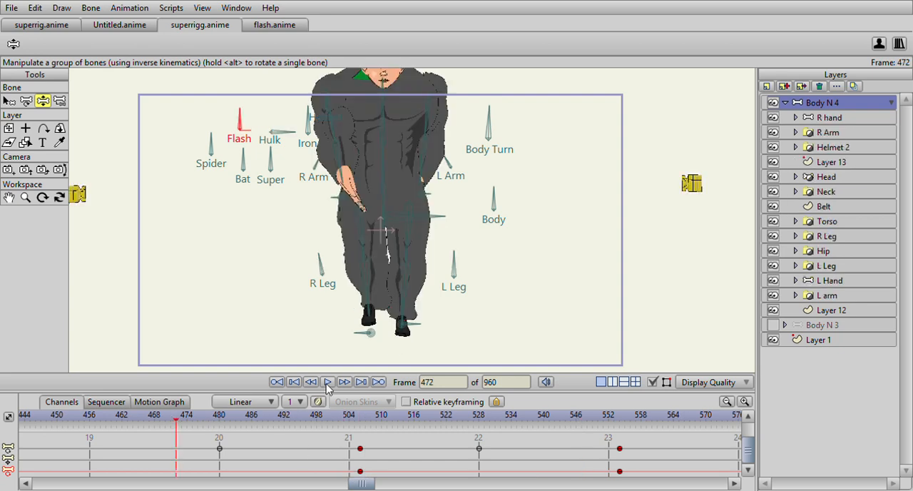
left_click(327, 382)
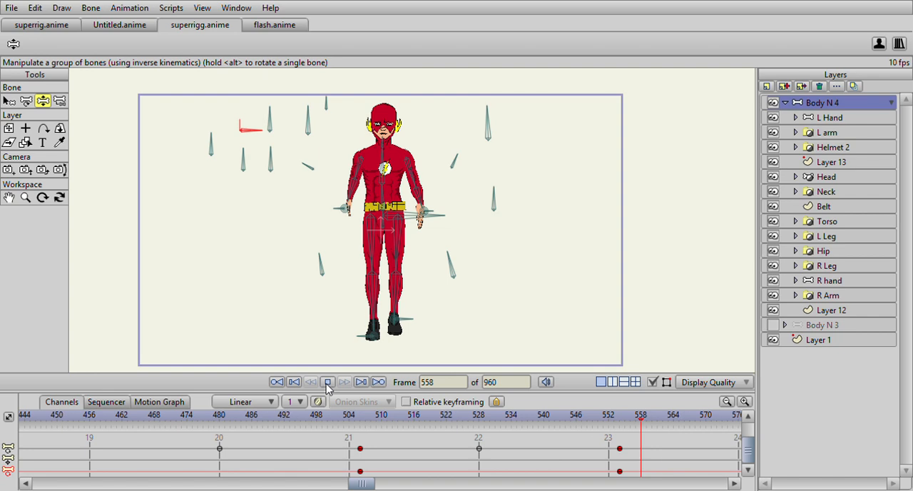
left_click(328, 382)
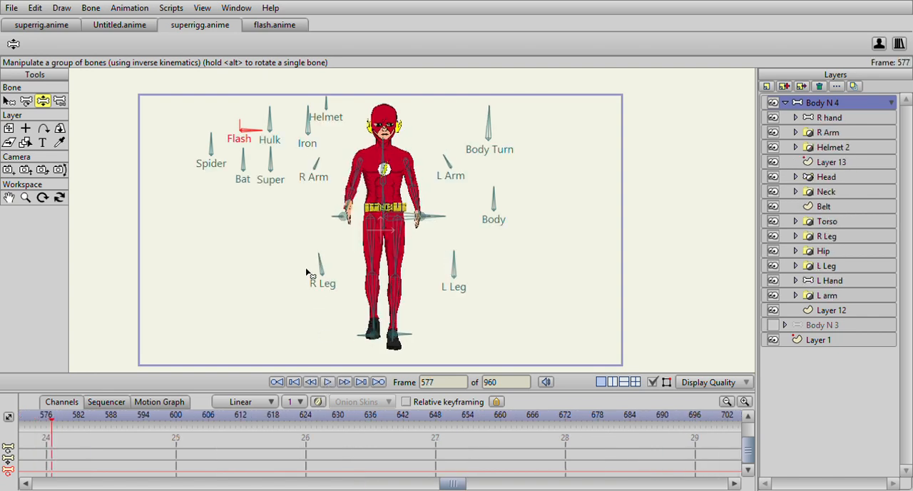
mouse_move(573, 280)
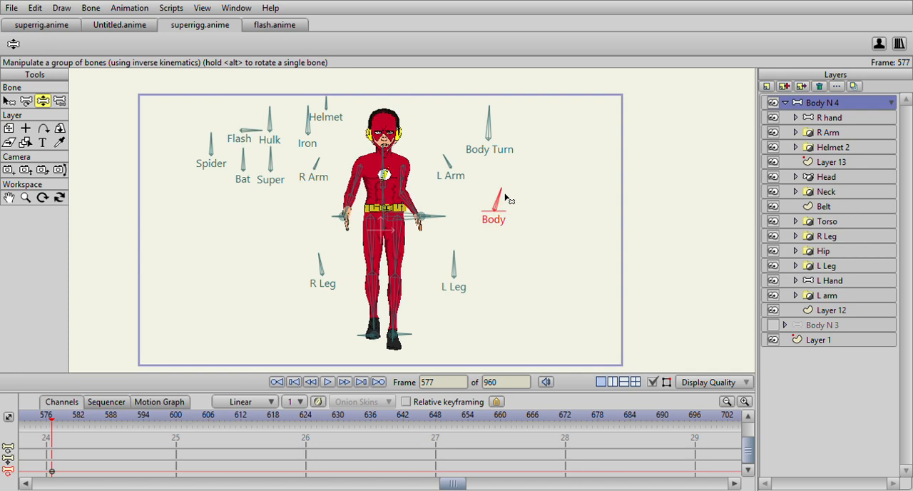
Tilt the Body control bone at frame 577, keying a new pose in the Flash costume.
left_click_drag(499, 192, 471, 211)
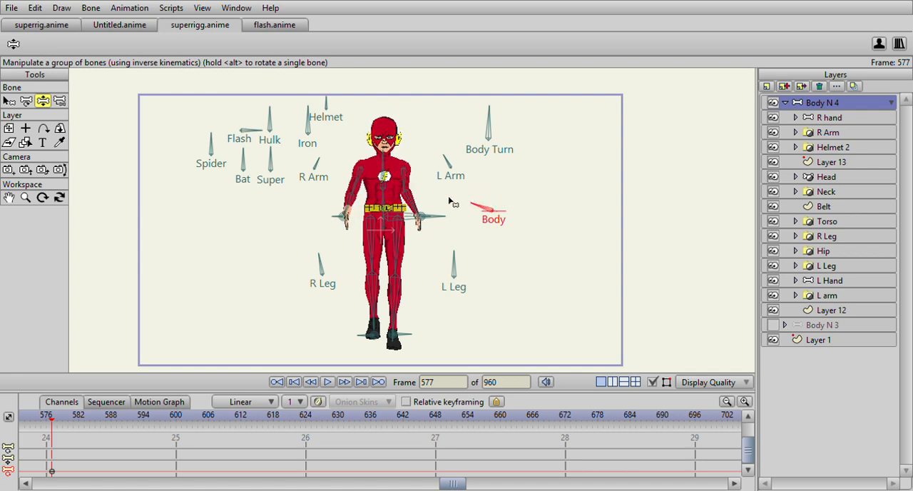